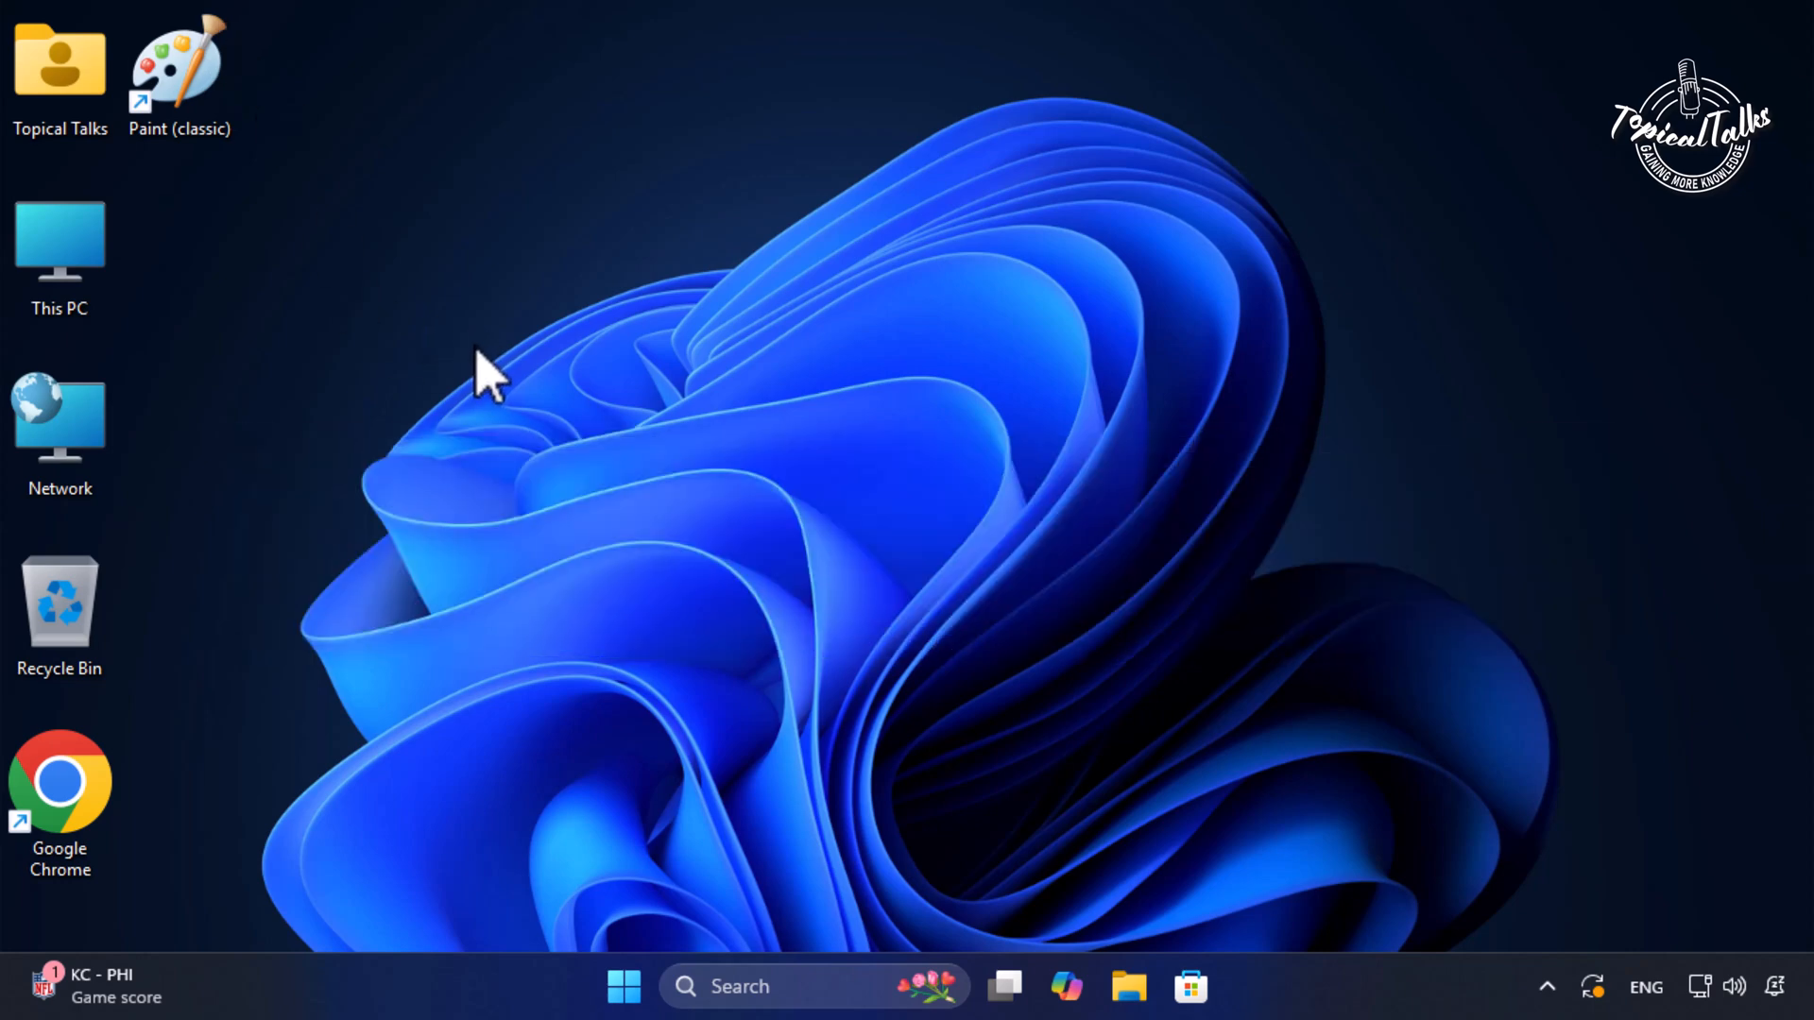
mouse_move(434, 352)
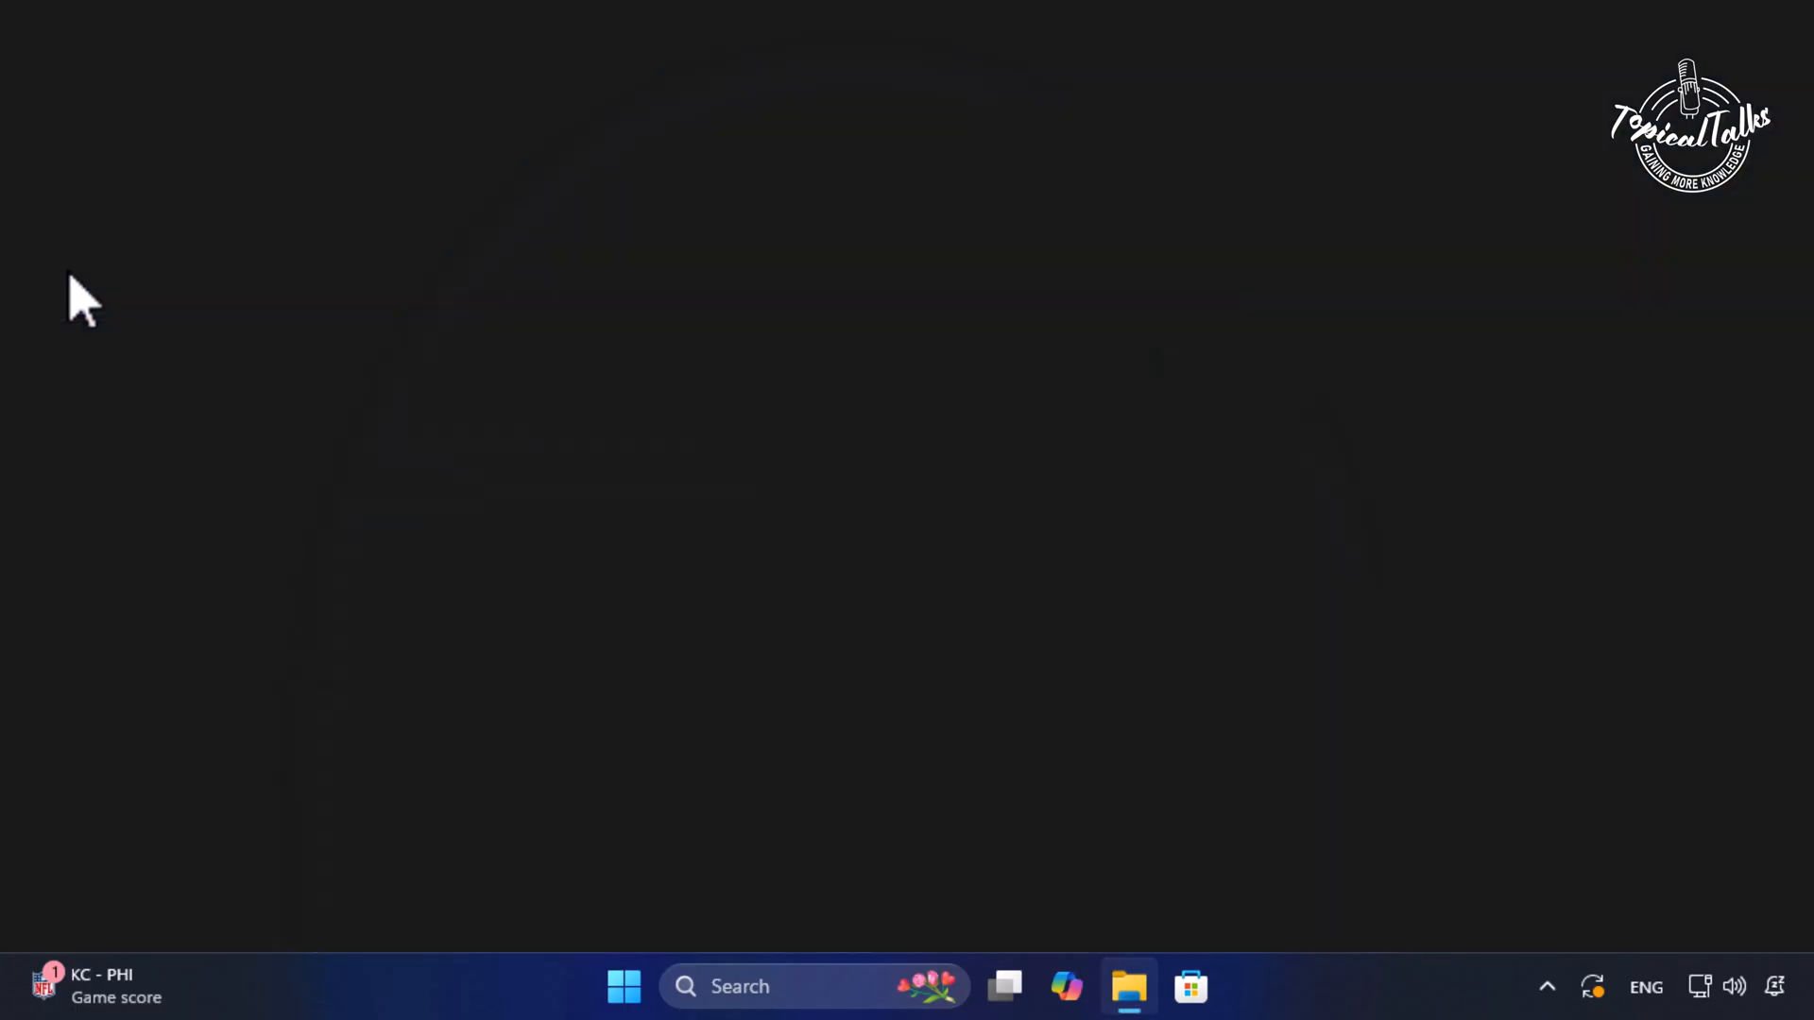
Browse to C:\Windows\Resources\Themes and bring up actions for the aero theme file.
left_click(1128, 986)
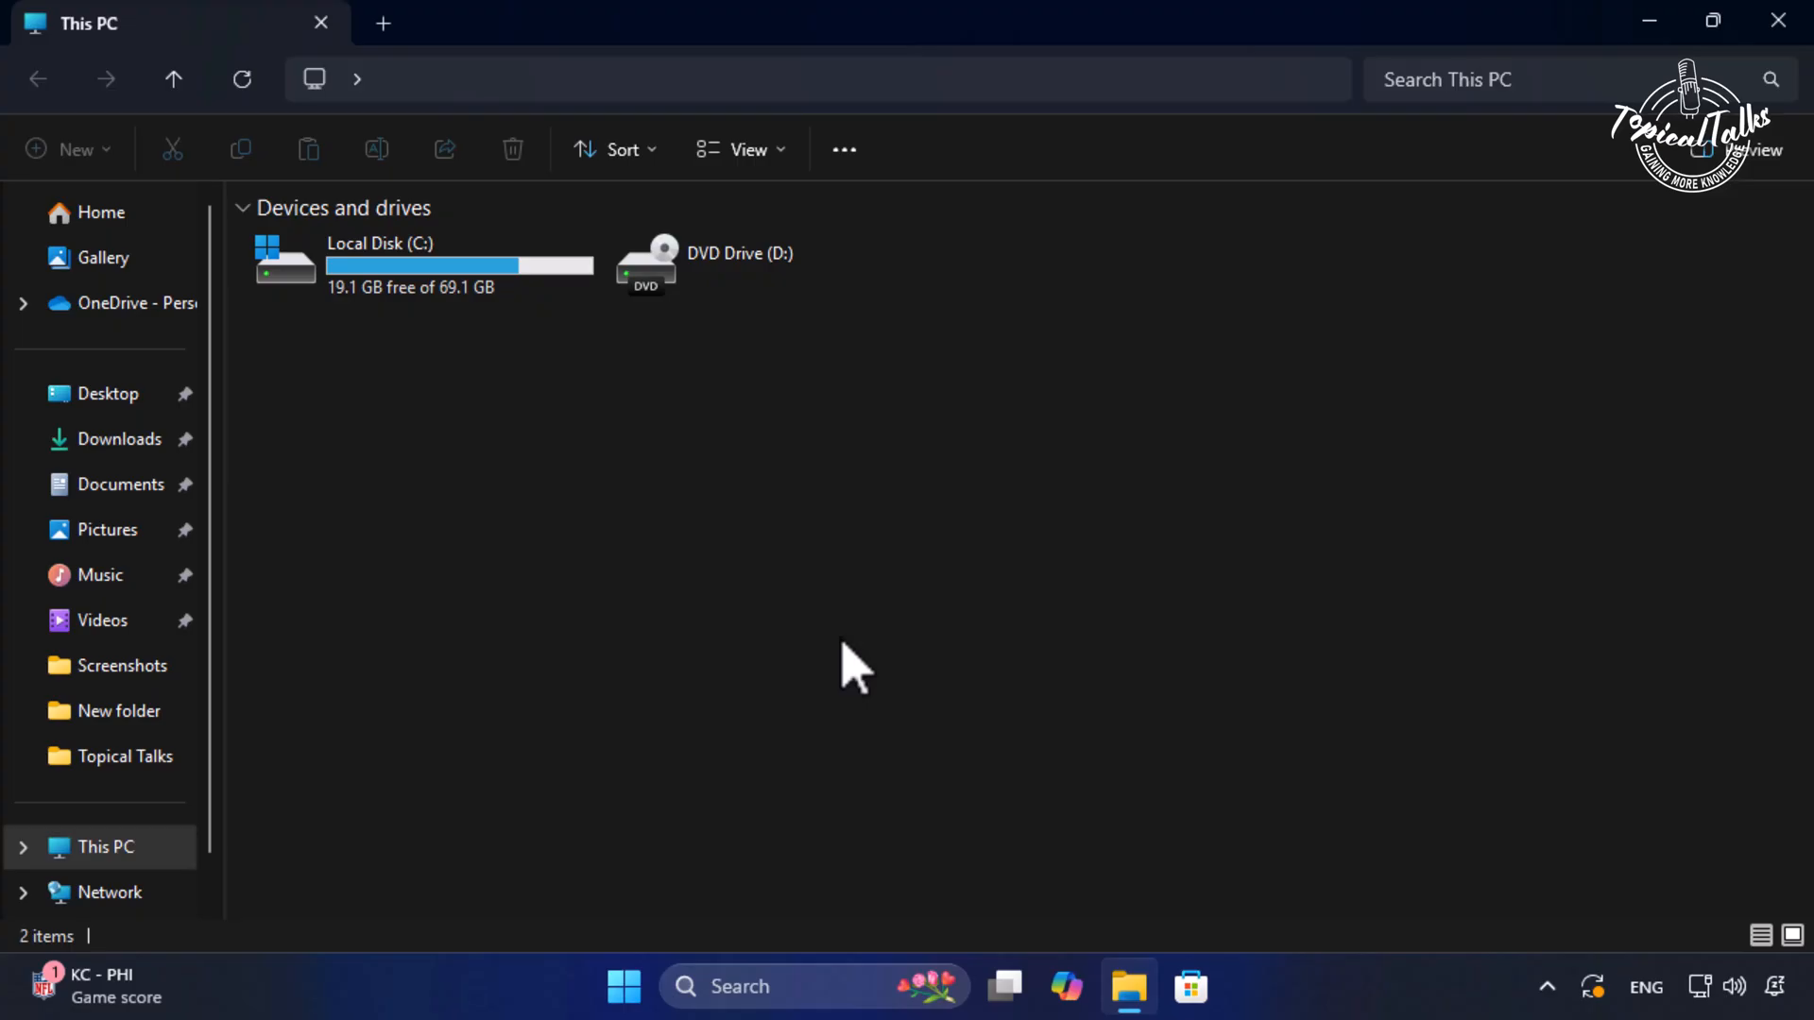
mouse_move(529, 422)
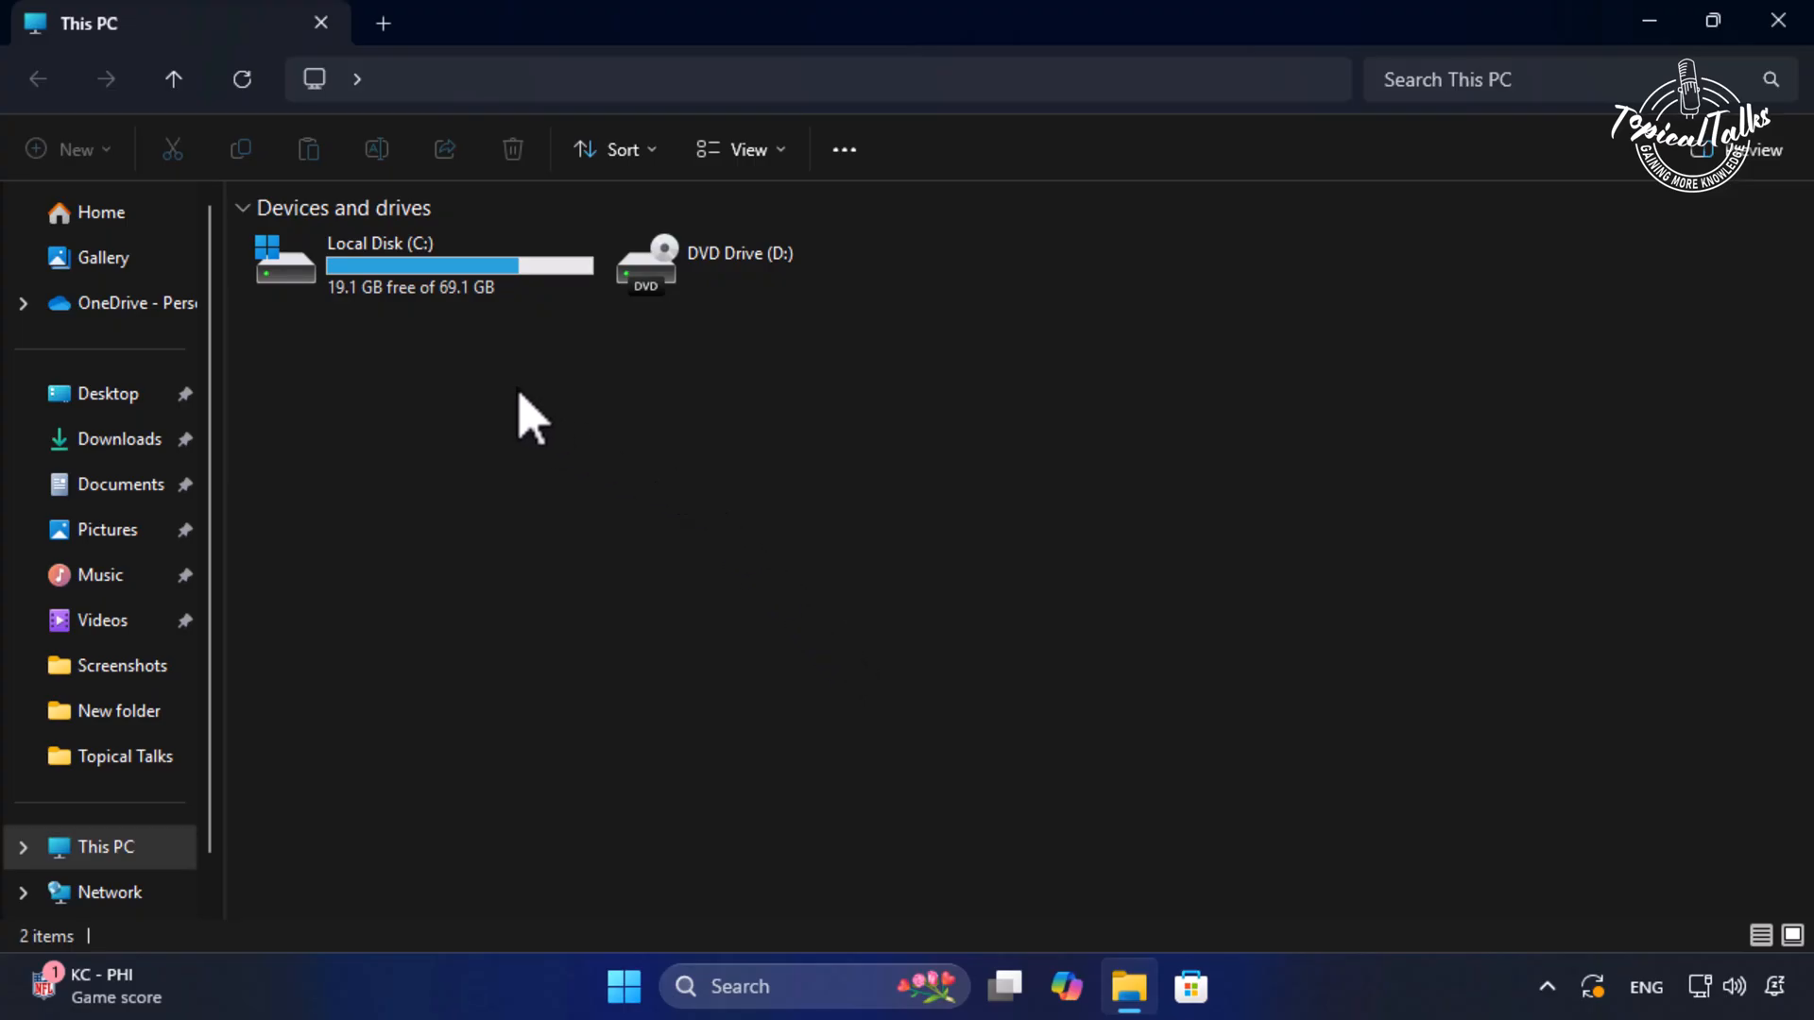
double_click(380, 264)
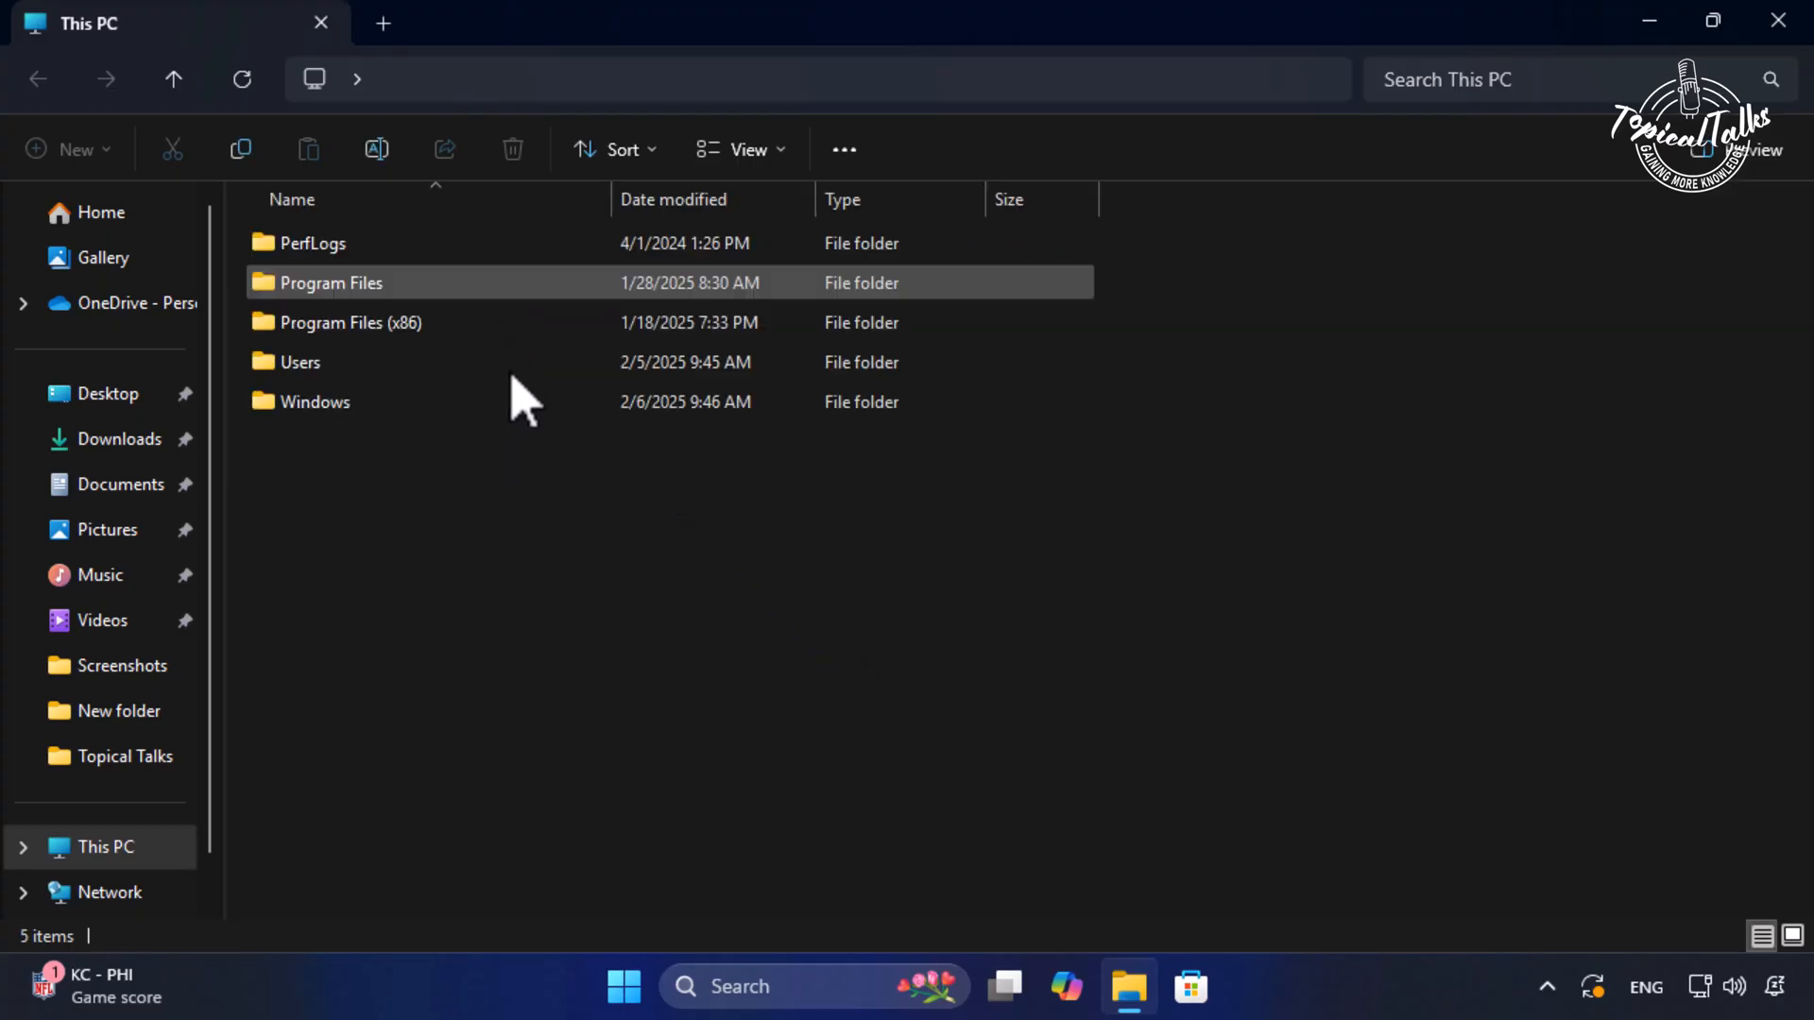
double_click(314, 401)
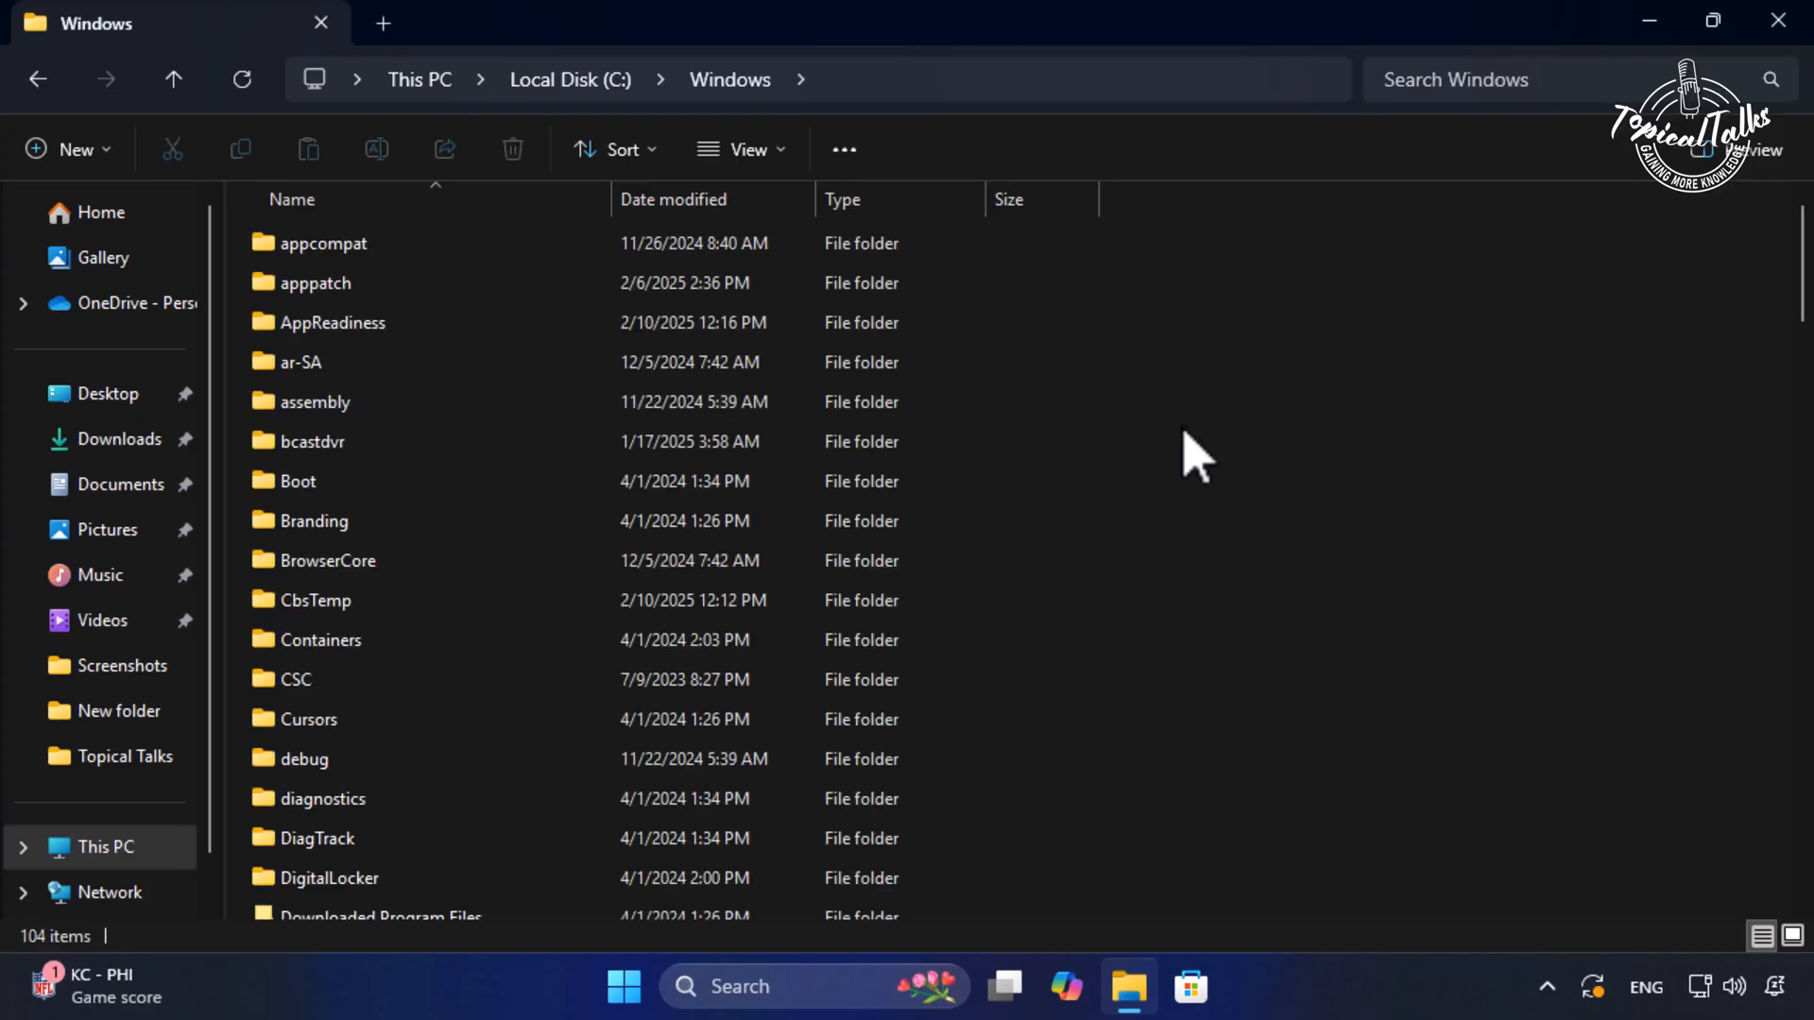
left_click(318, 821)
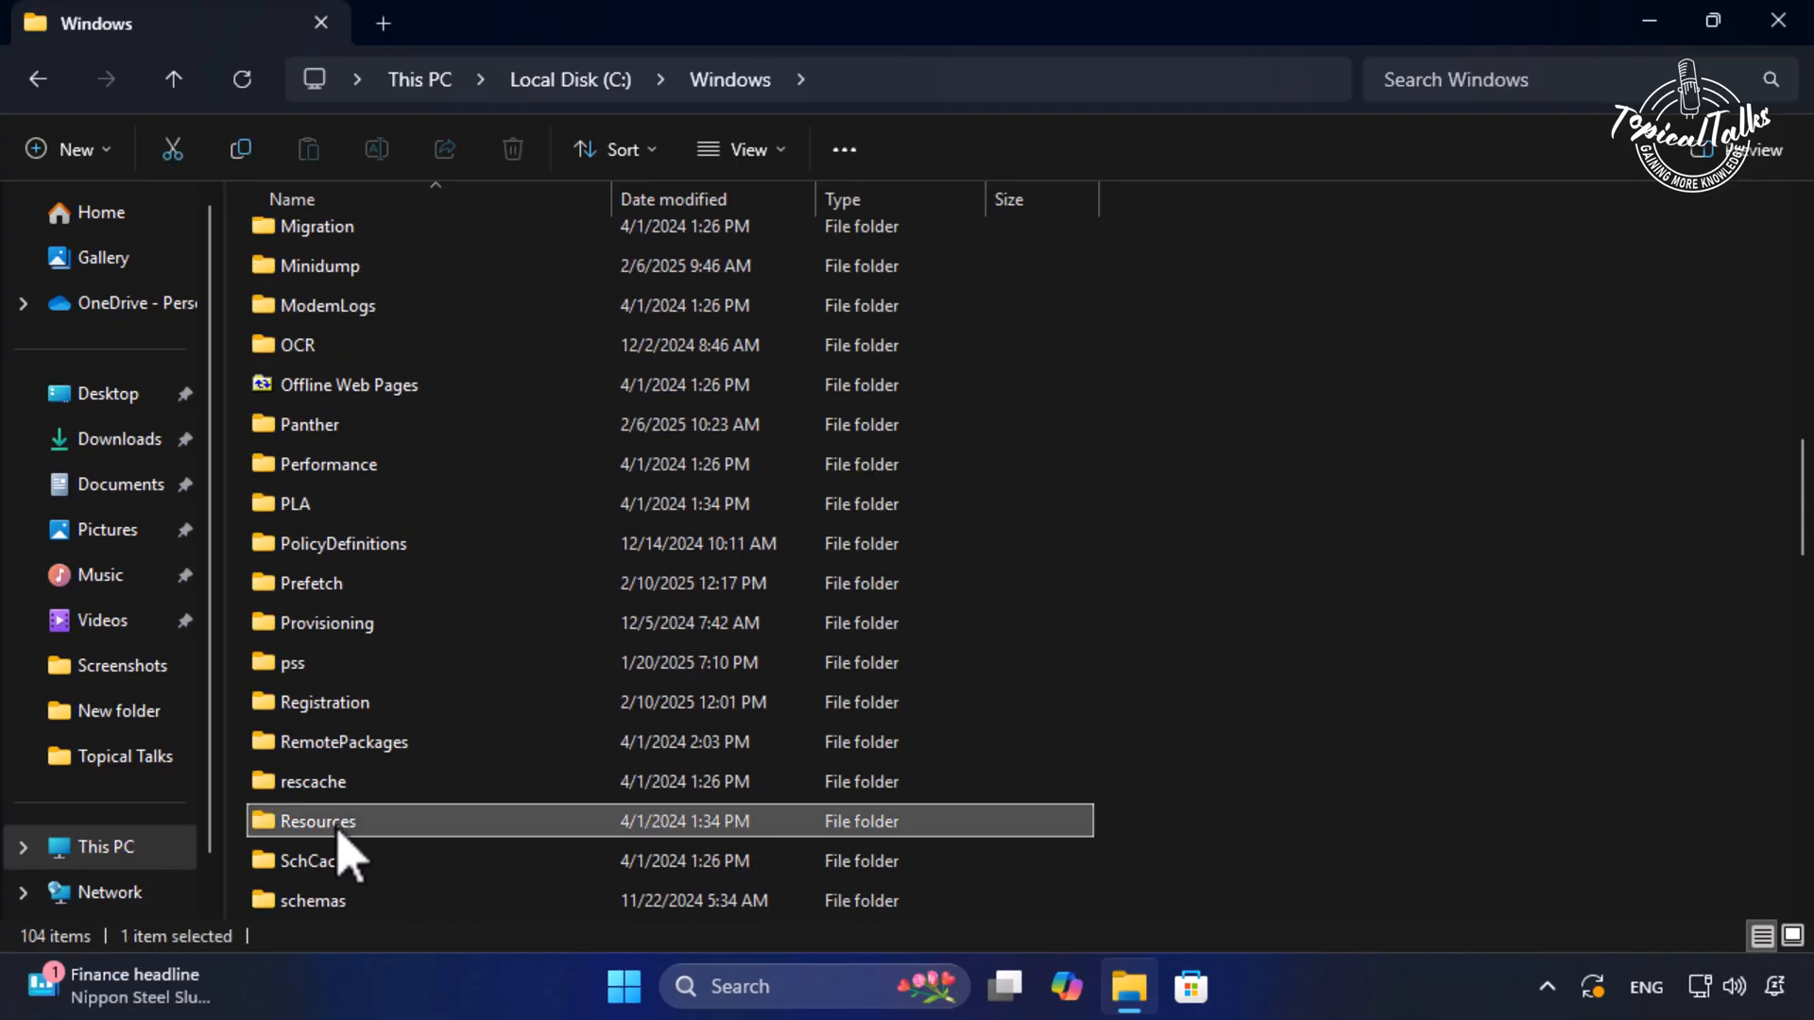
double_click(317, 820)
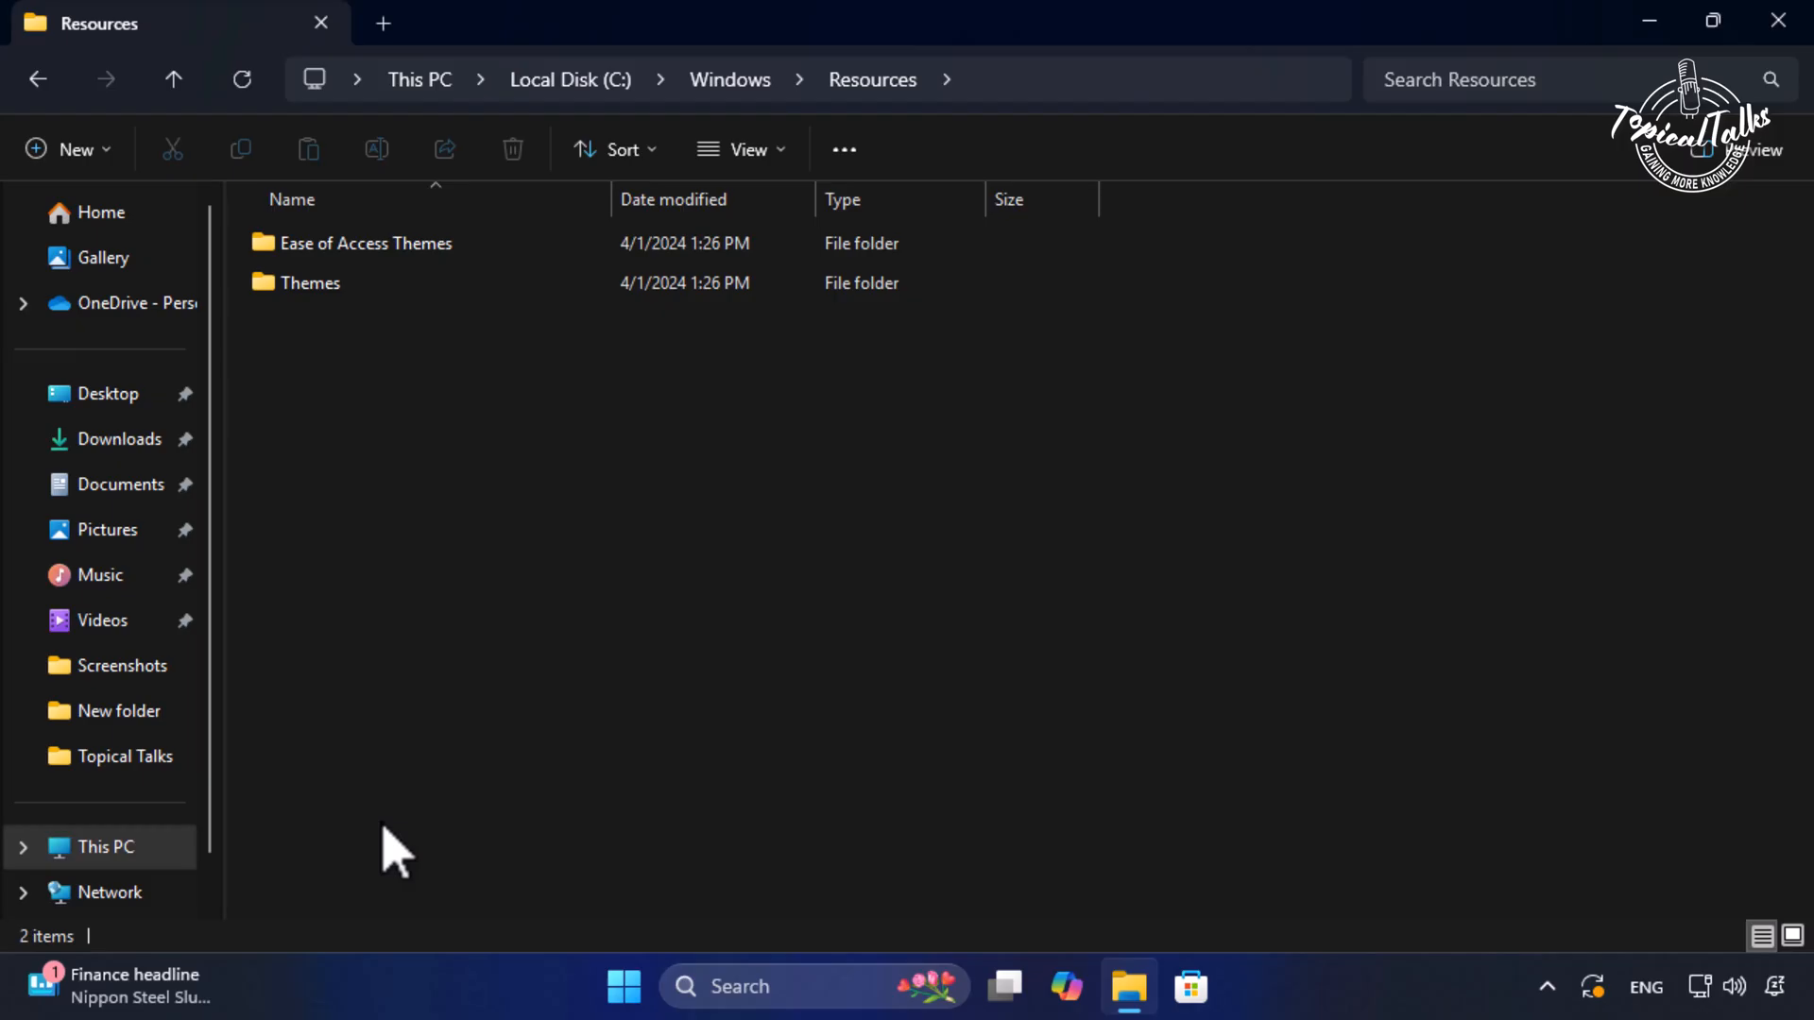
double_click(310, 283)
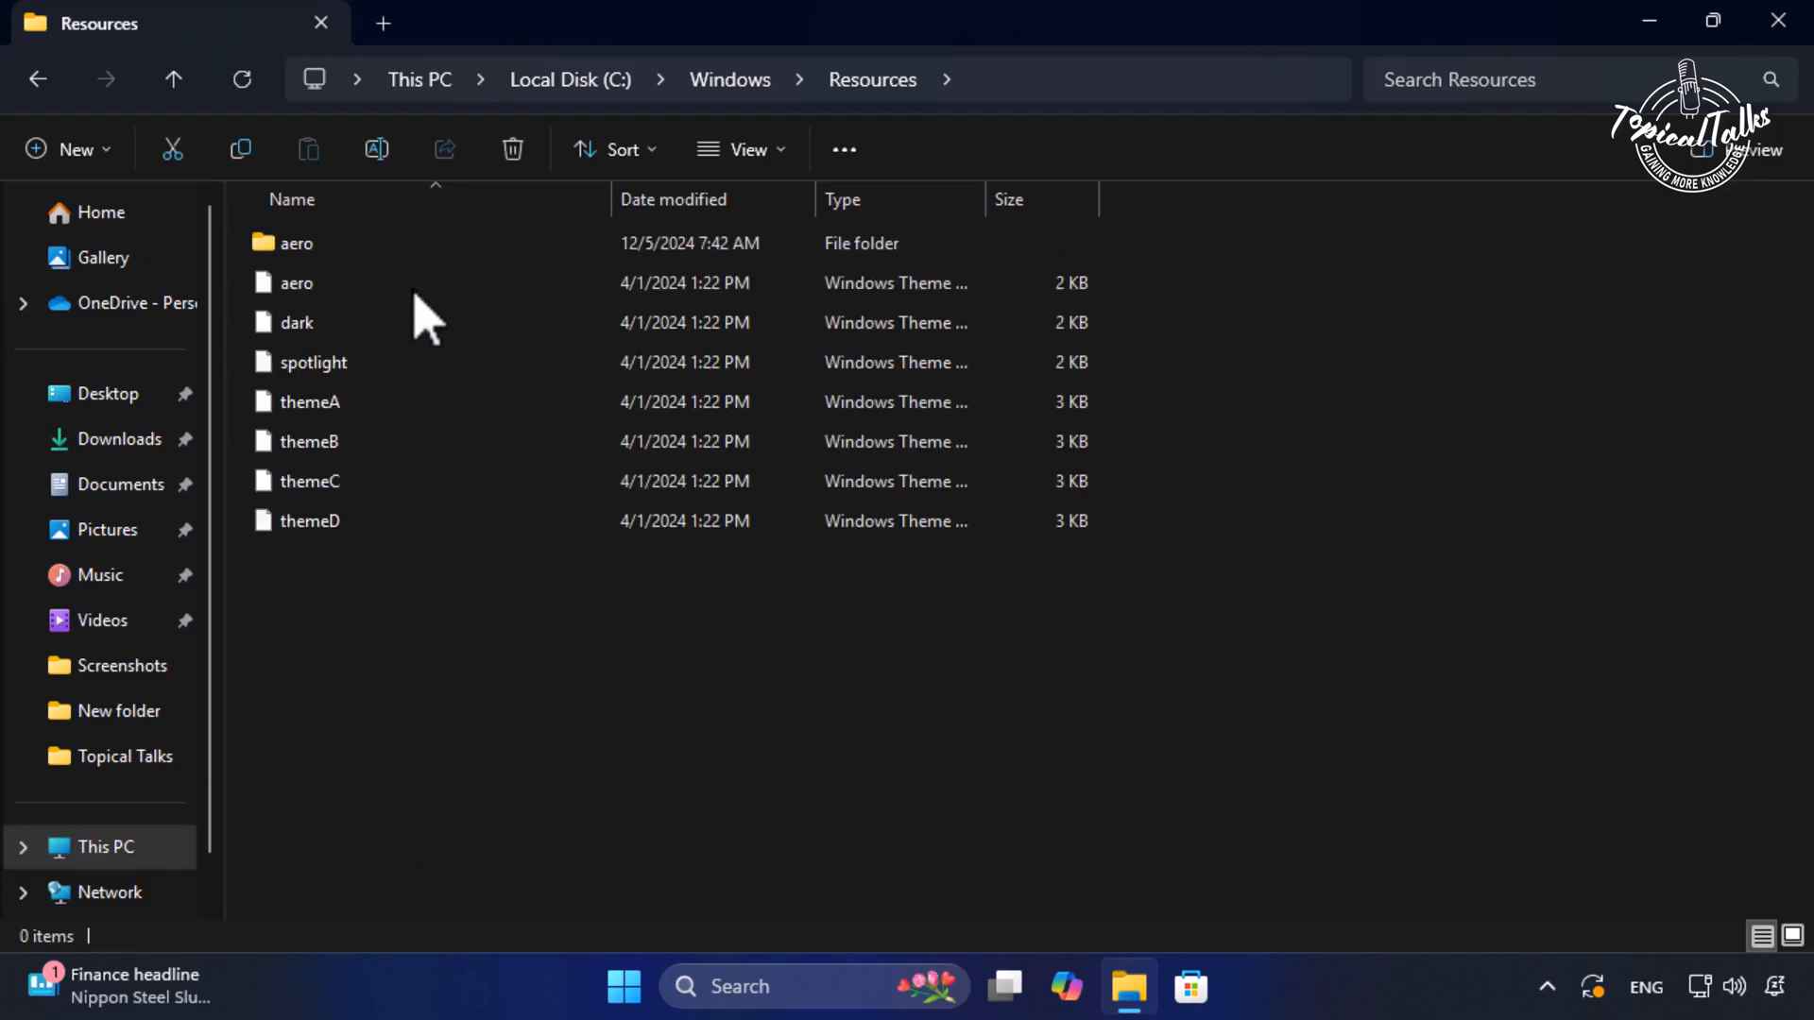
left_click(295, 282)
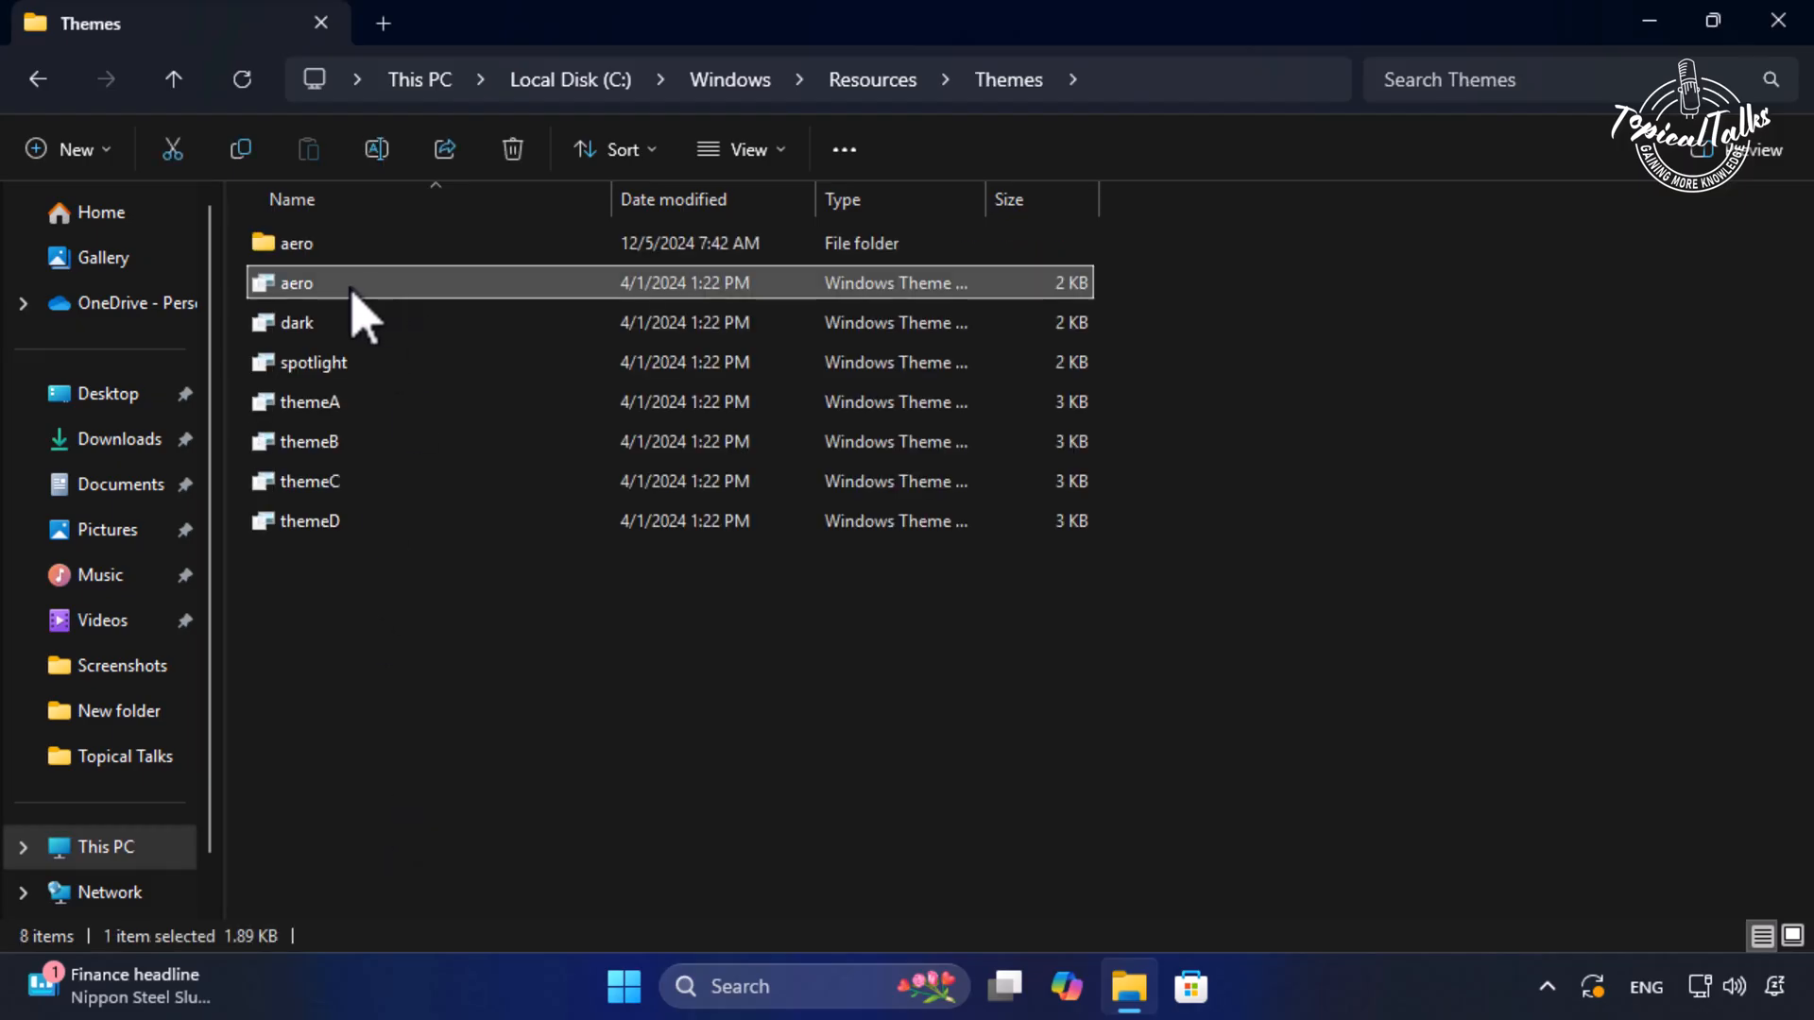
right_click(296, 282)
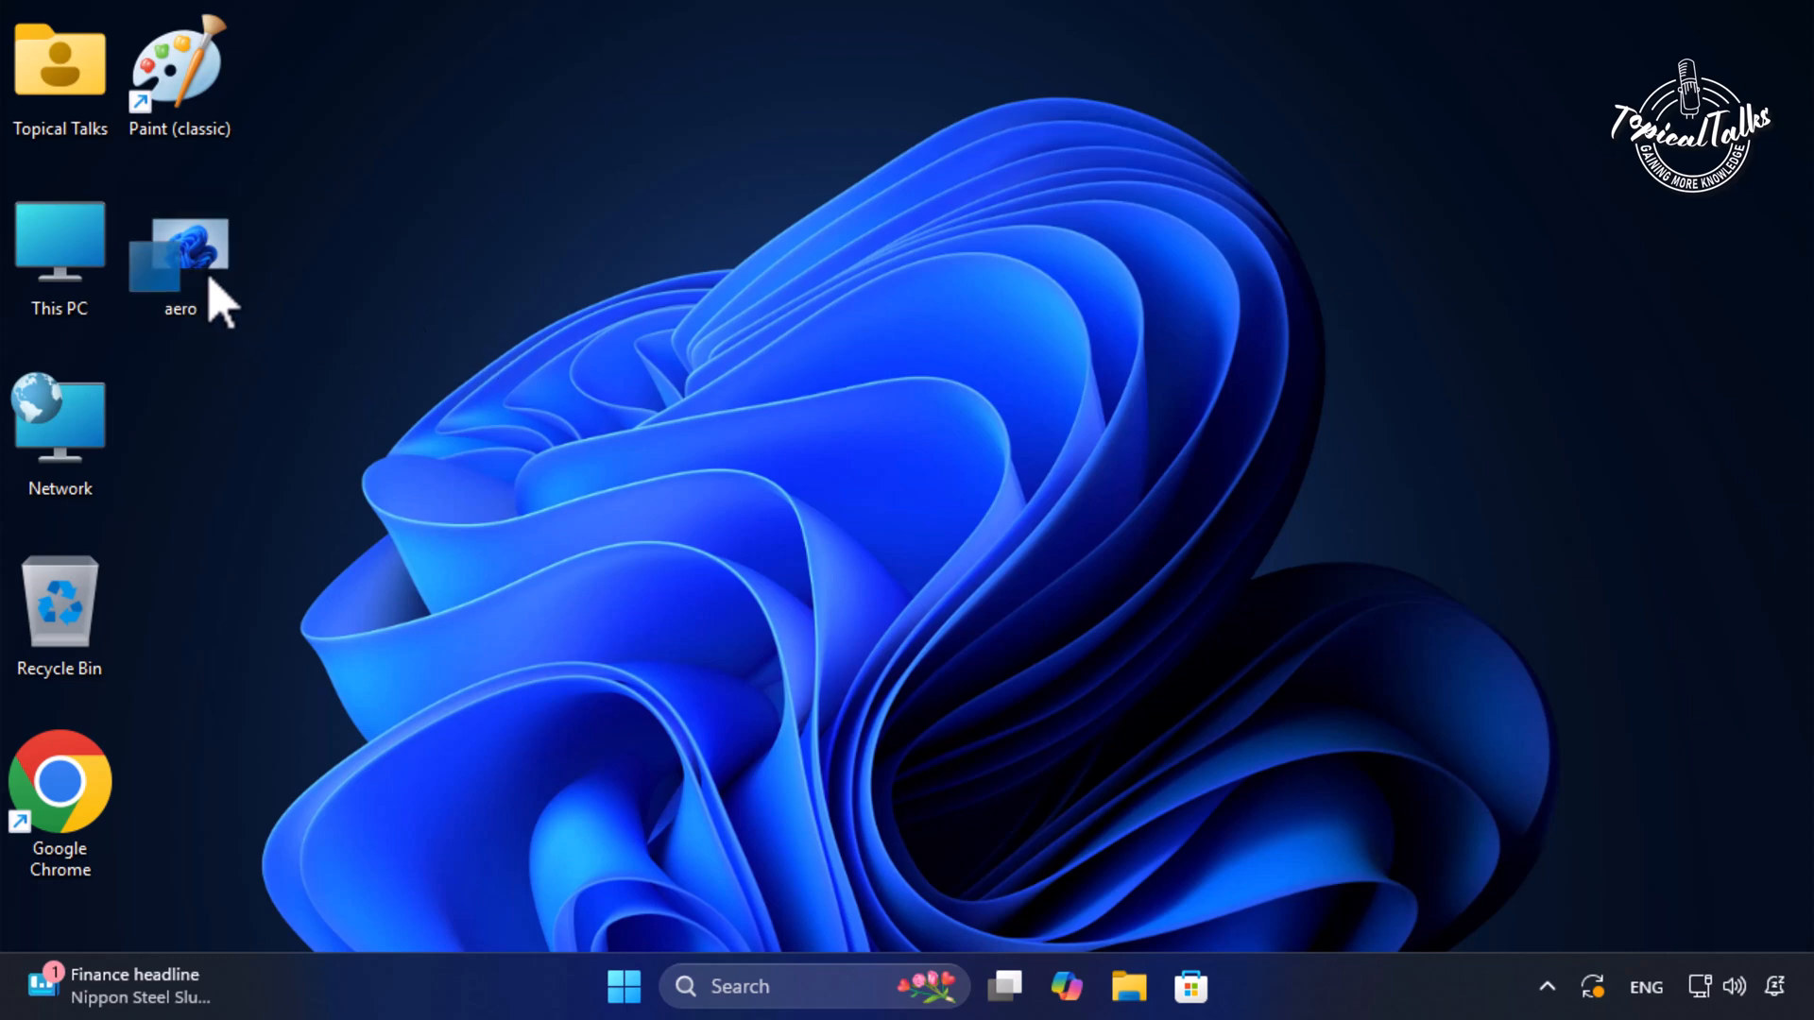
Open the copied aero theme file on the desktop in Notepad, just once.
right_click(180, 254)
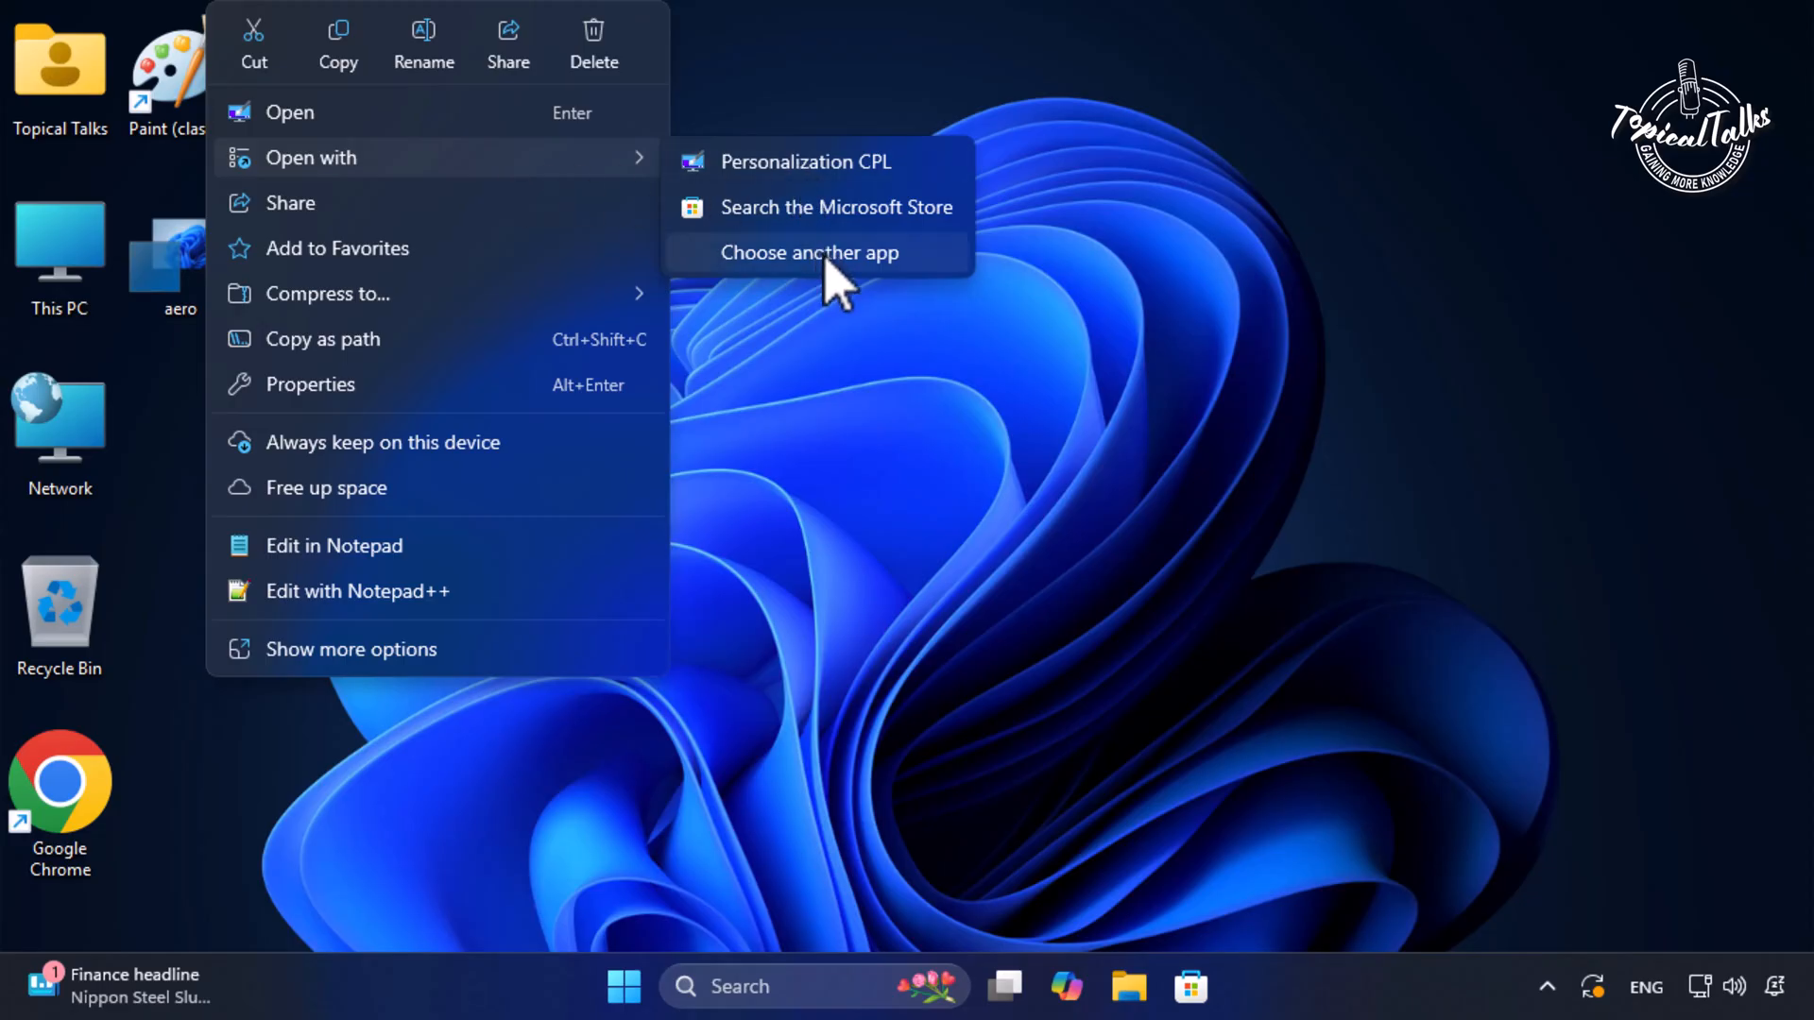
left_click(808, 253)
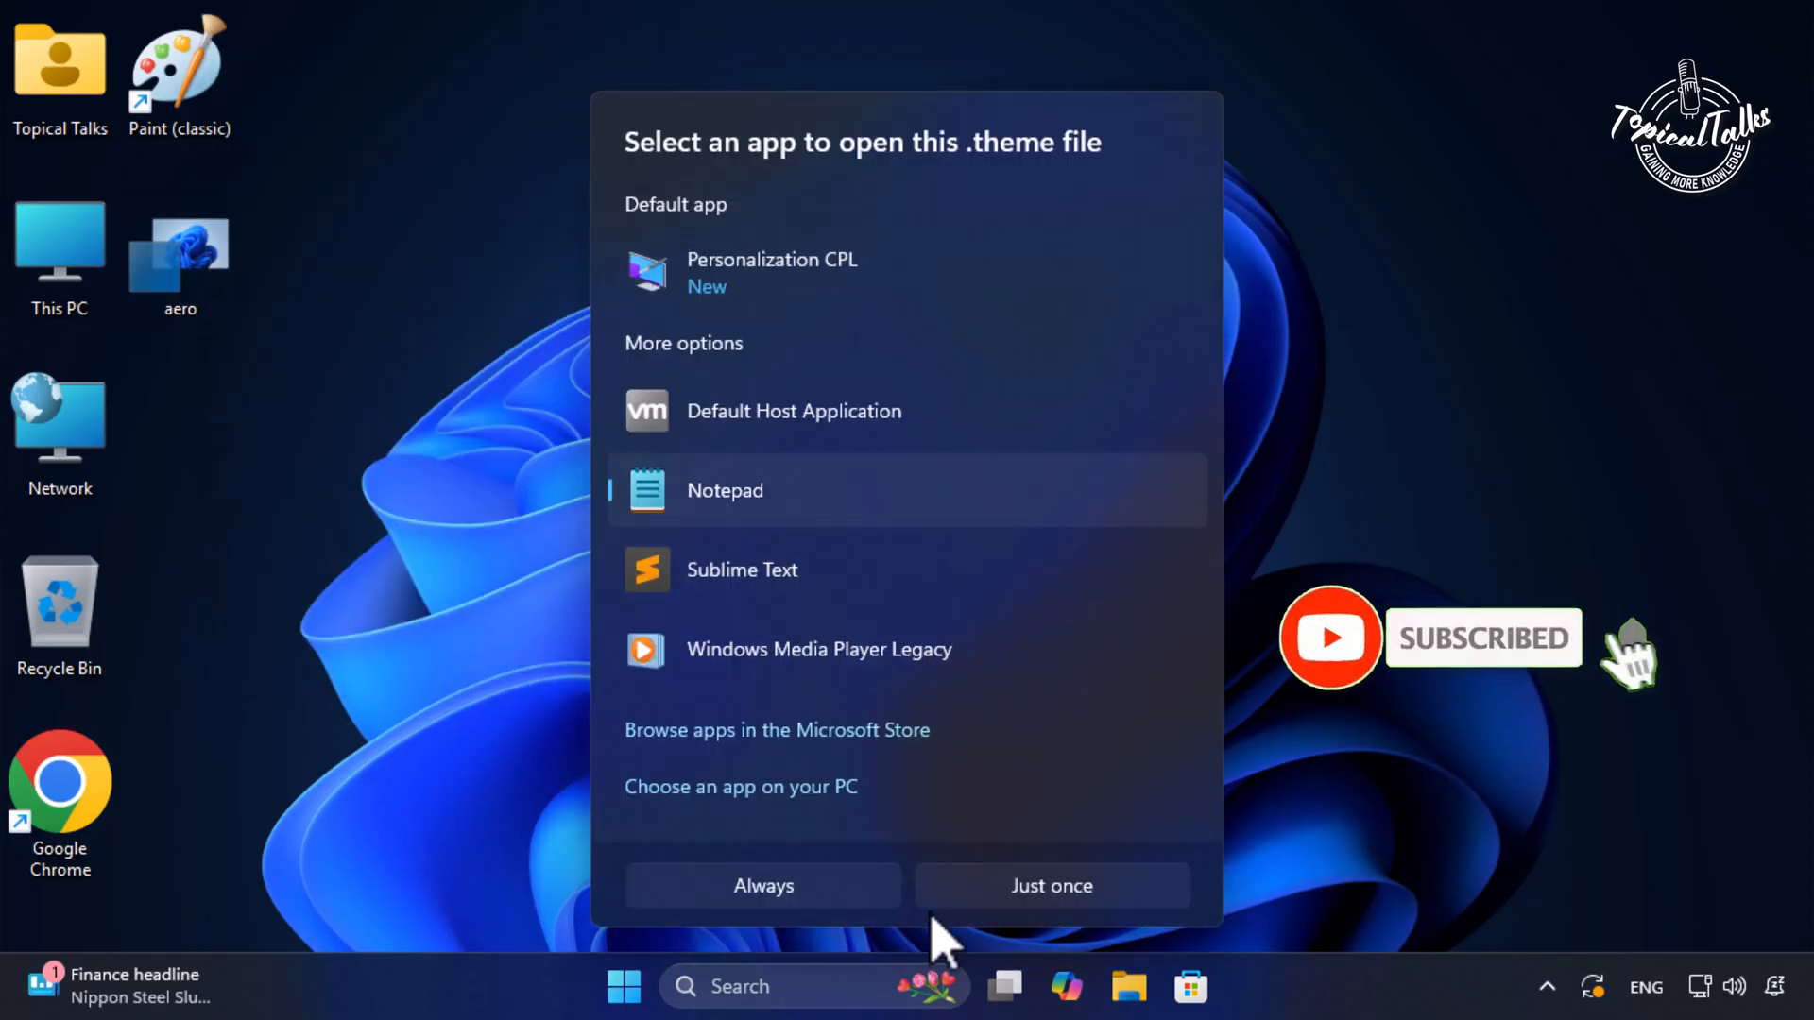
left_click(1051, 886)
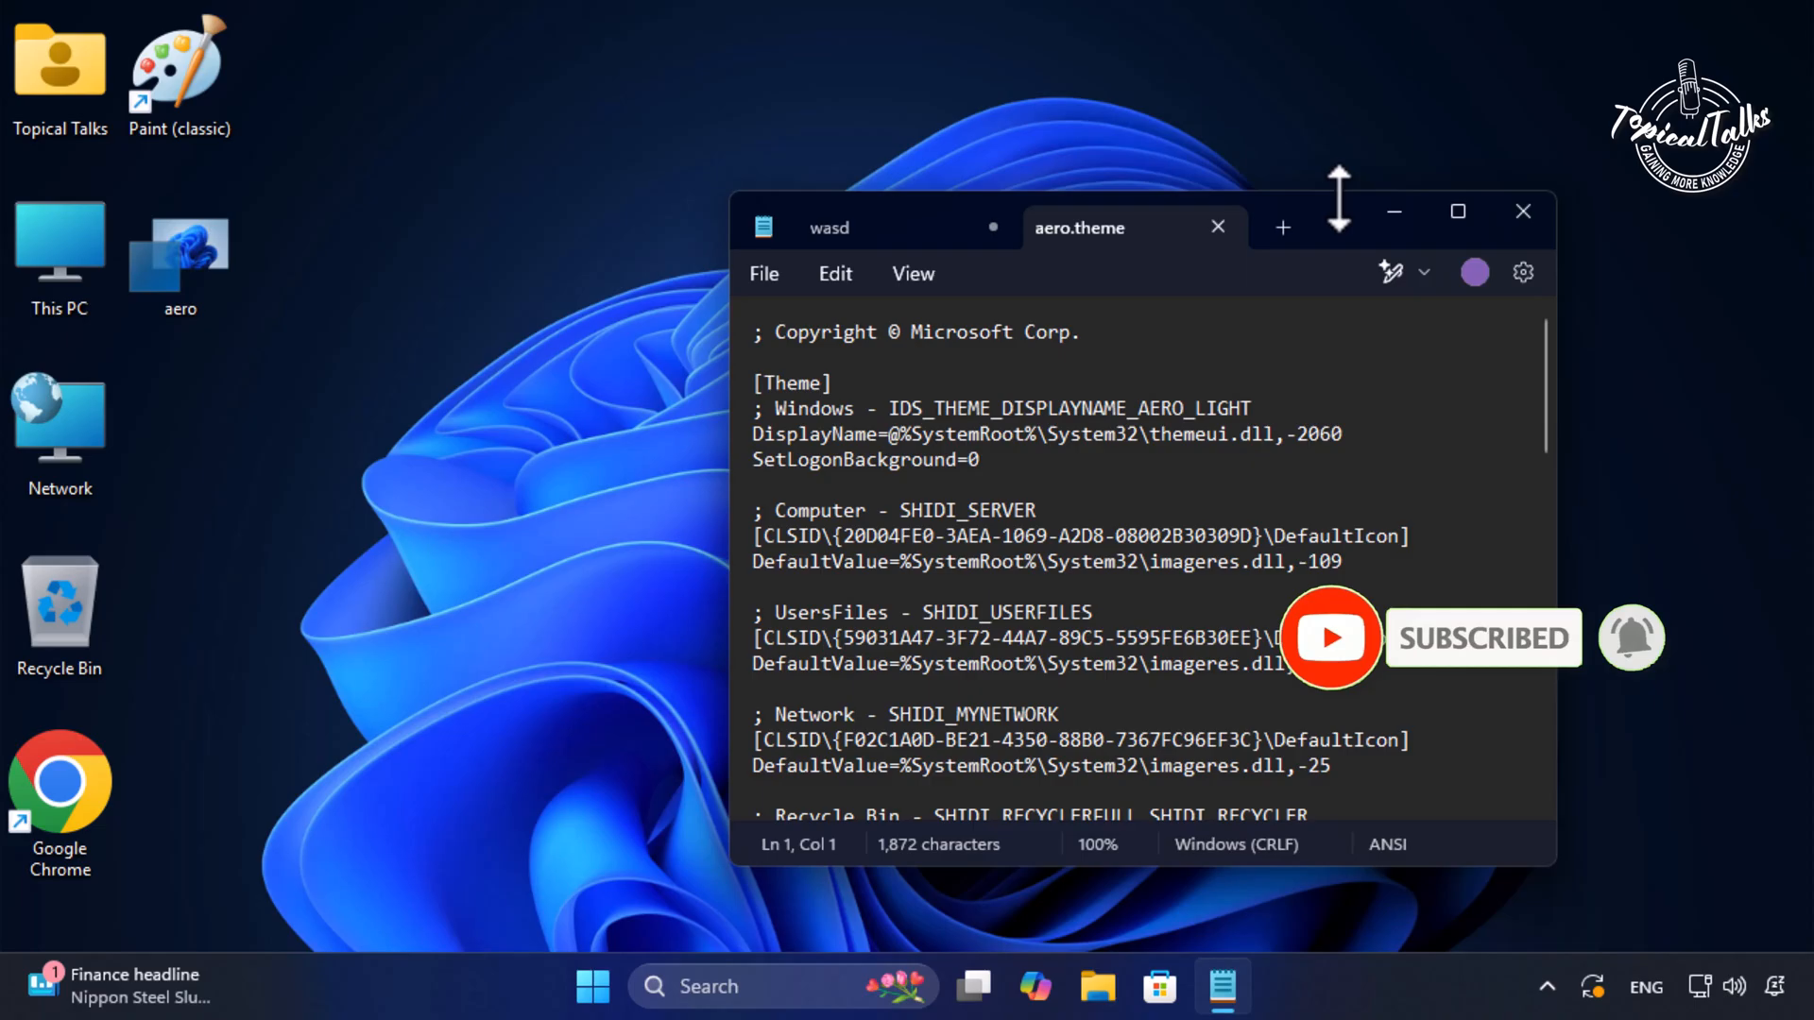
Maximize Notepad and replace the comment and DisplayName lines with 'DisplayName=Aero Lite'.
left_click(1457, 212)
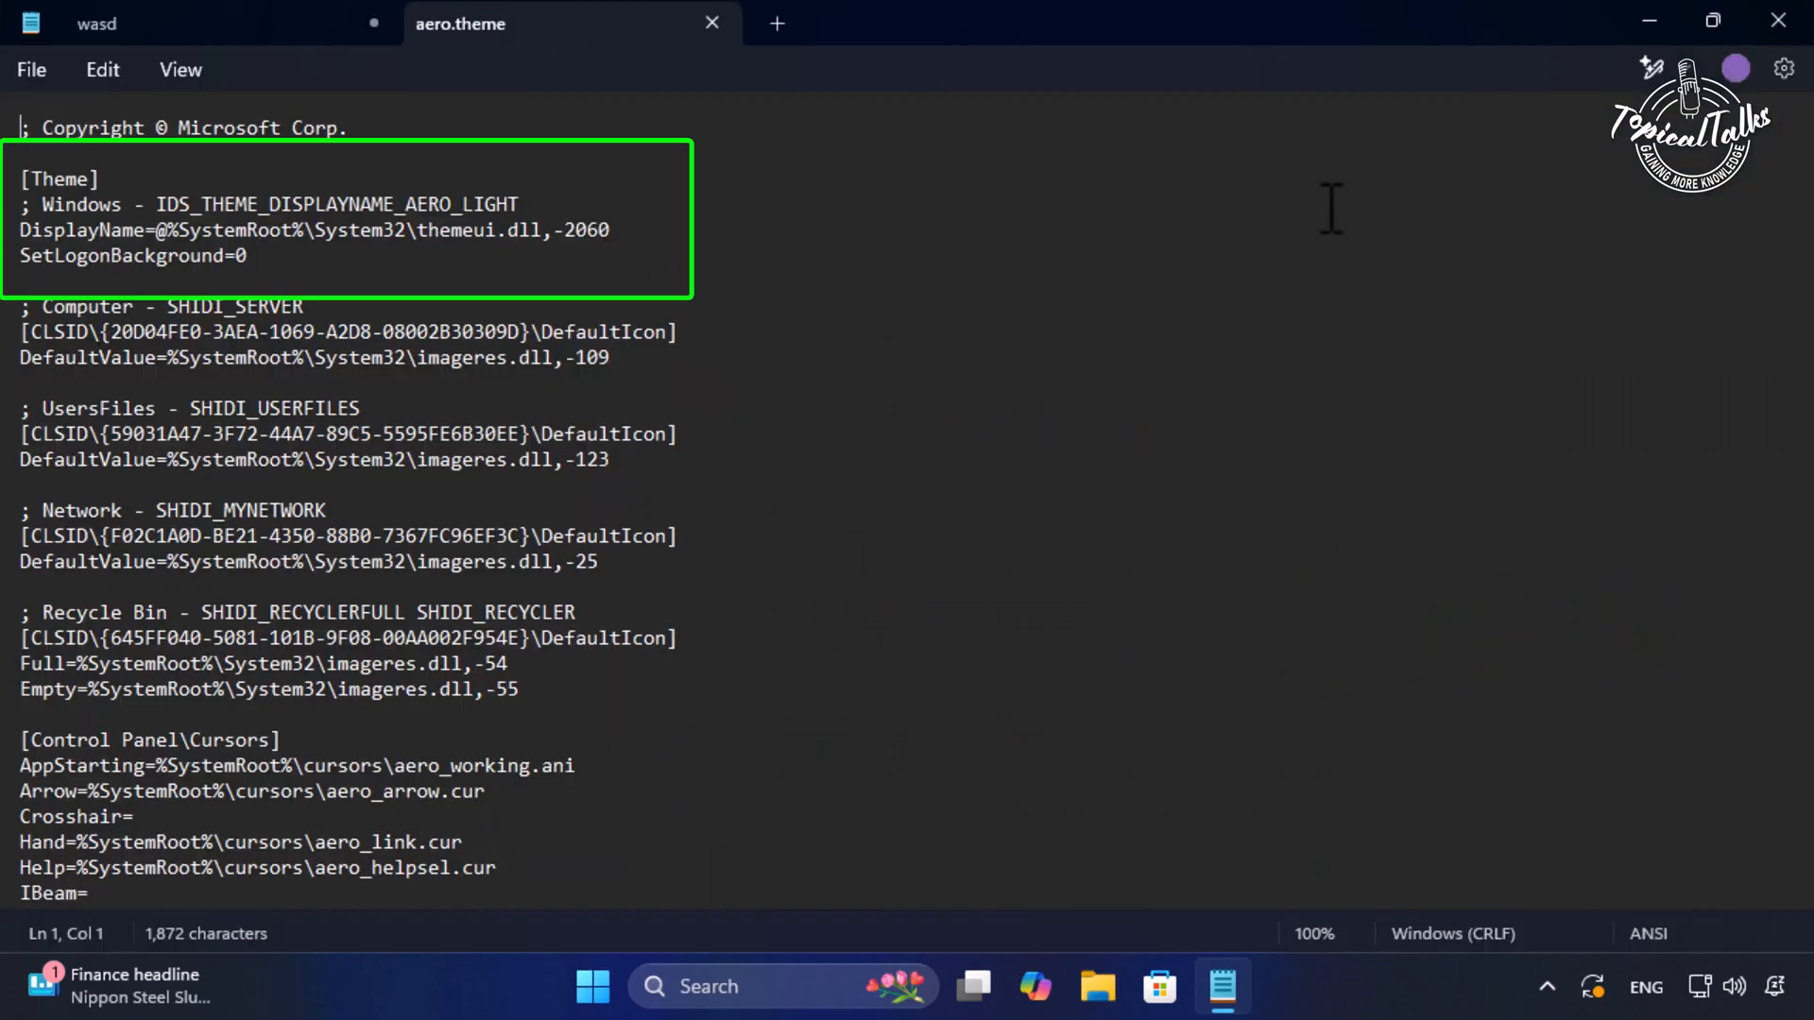
left_click_drag(20, 205, 521, 230)
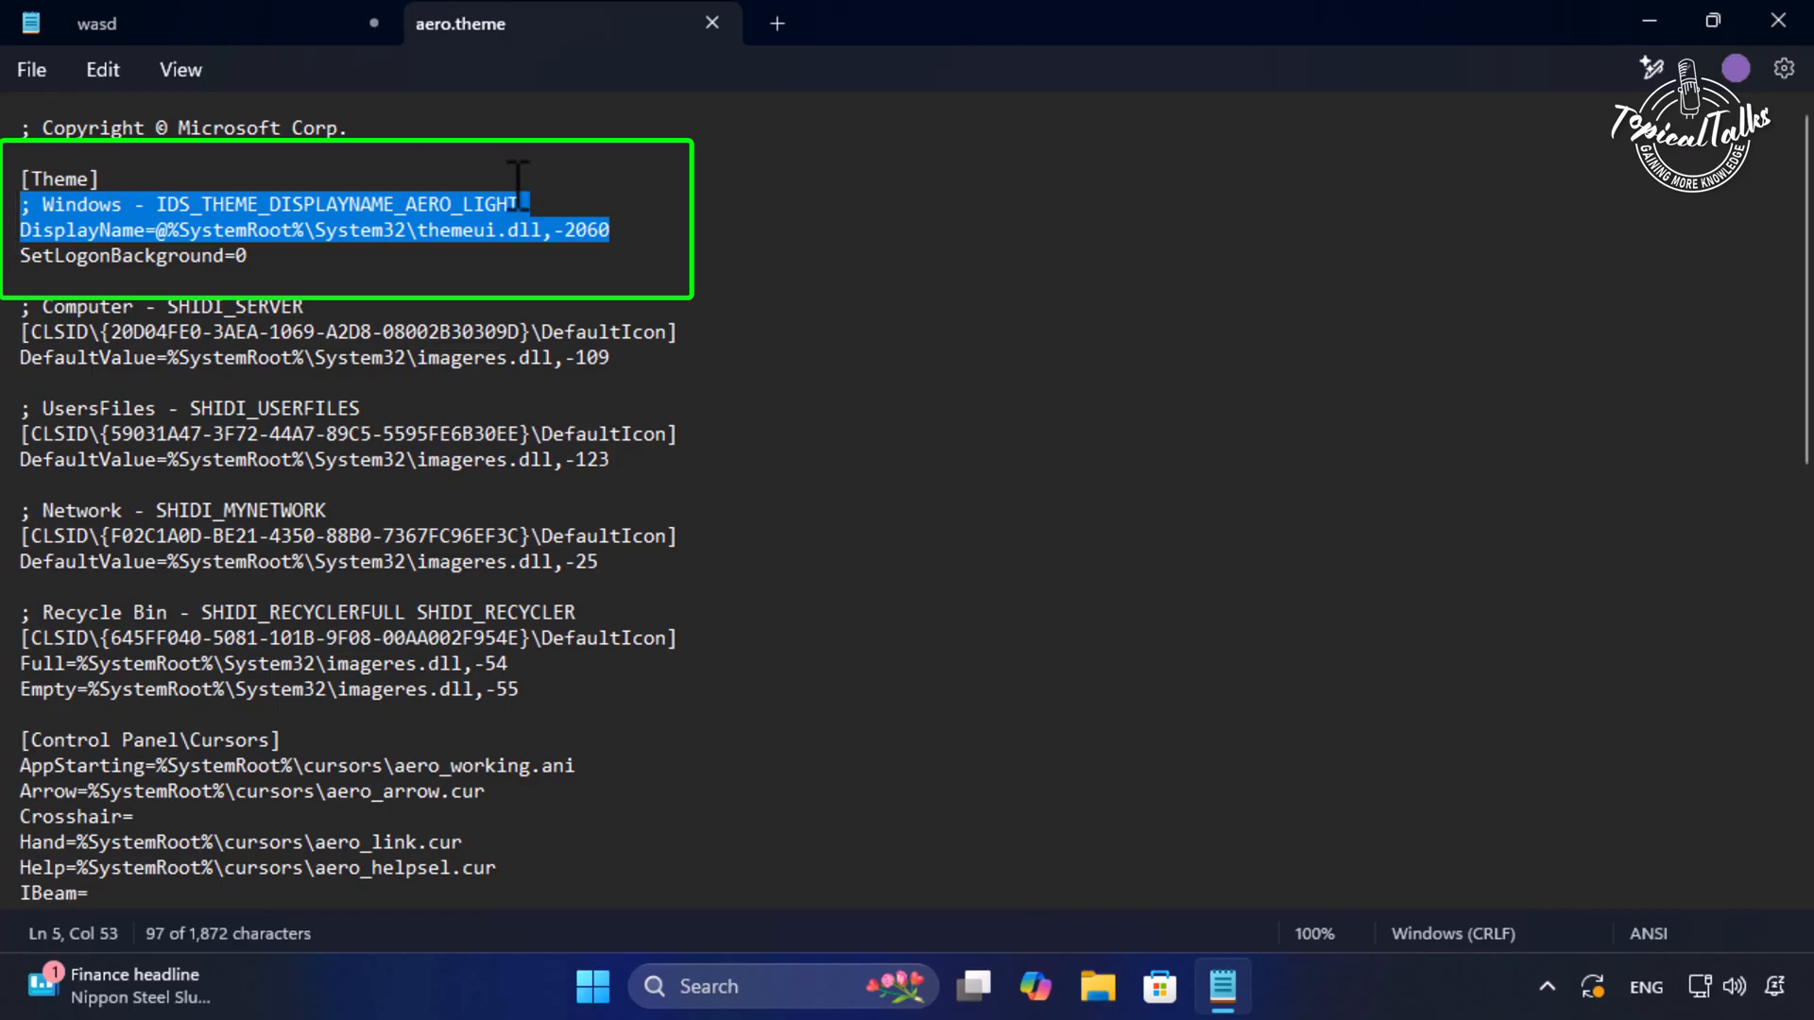
type("DisplayName=Aero Lite")
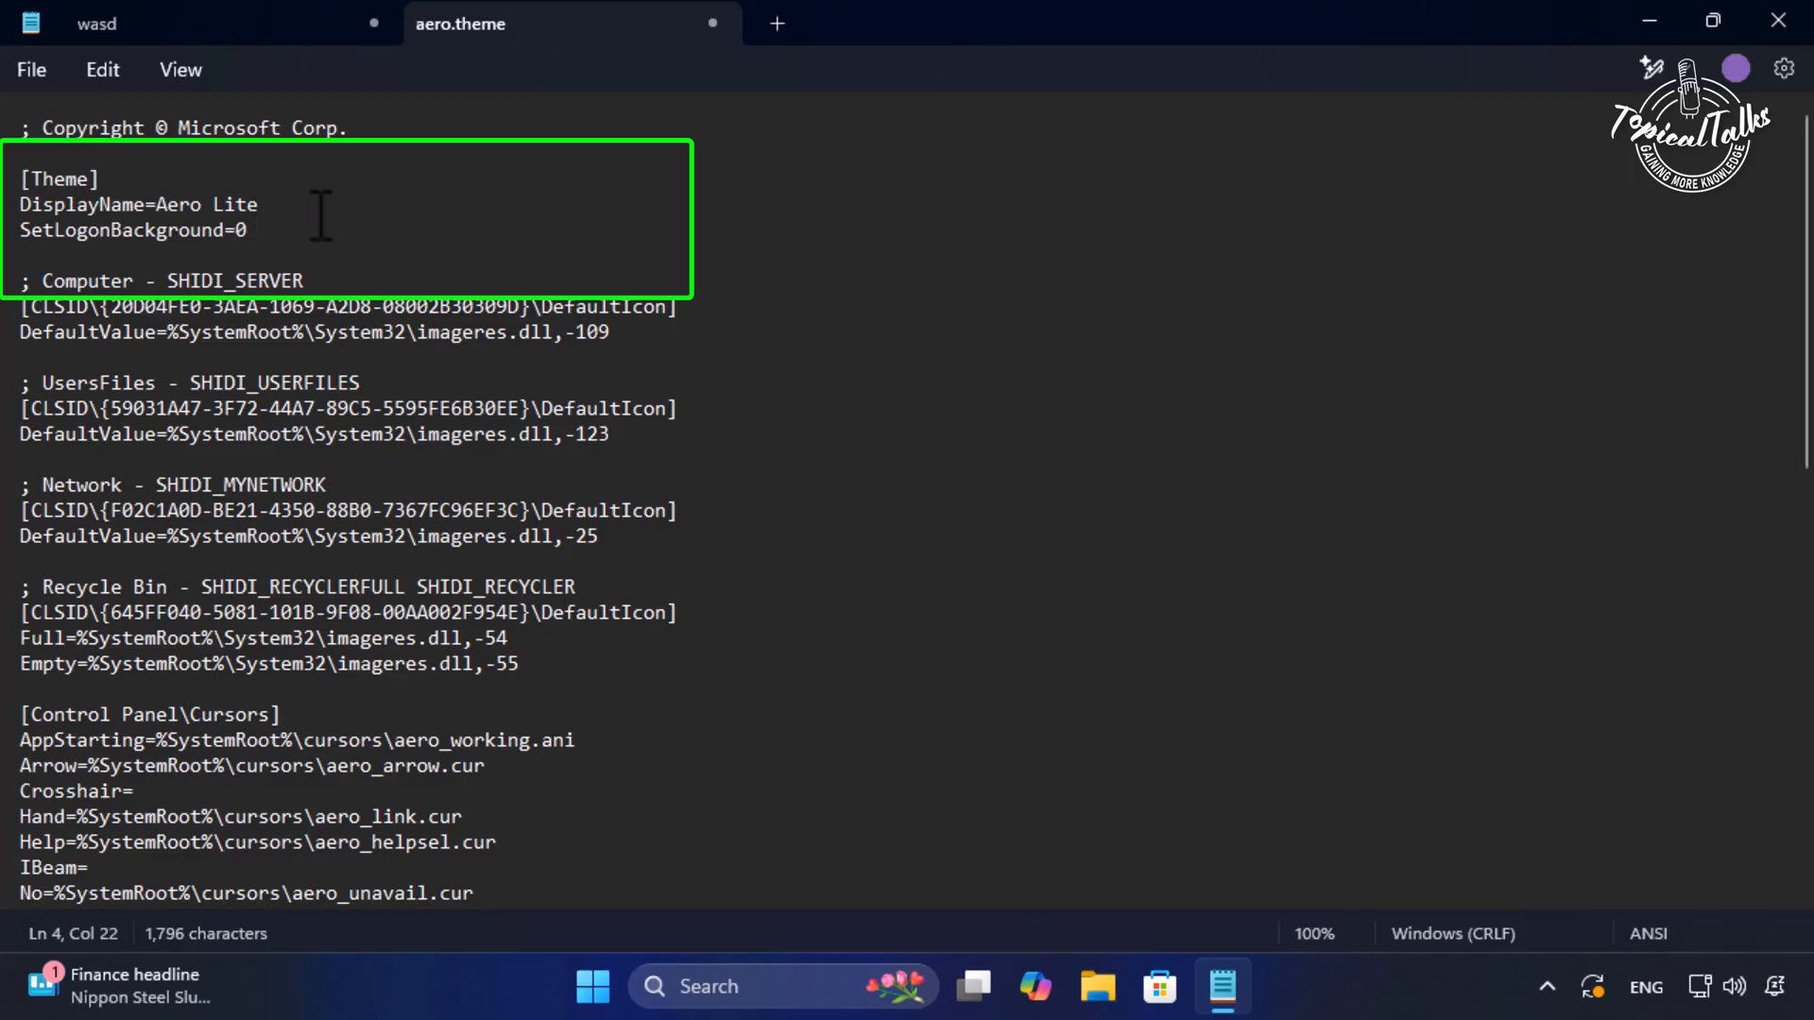
scroll("down", 3)
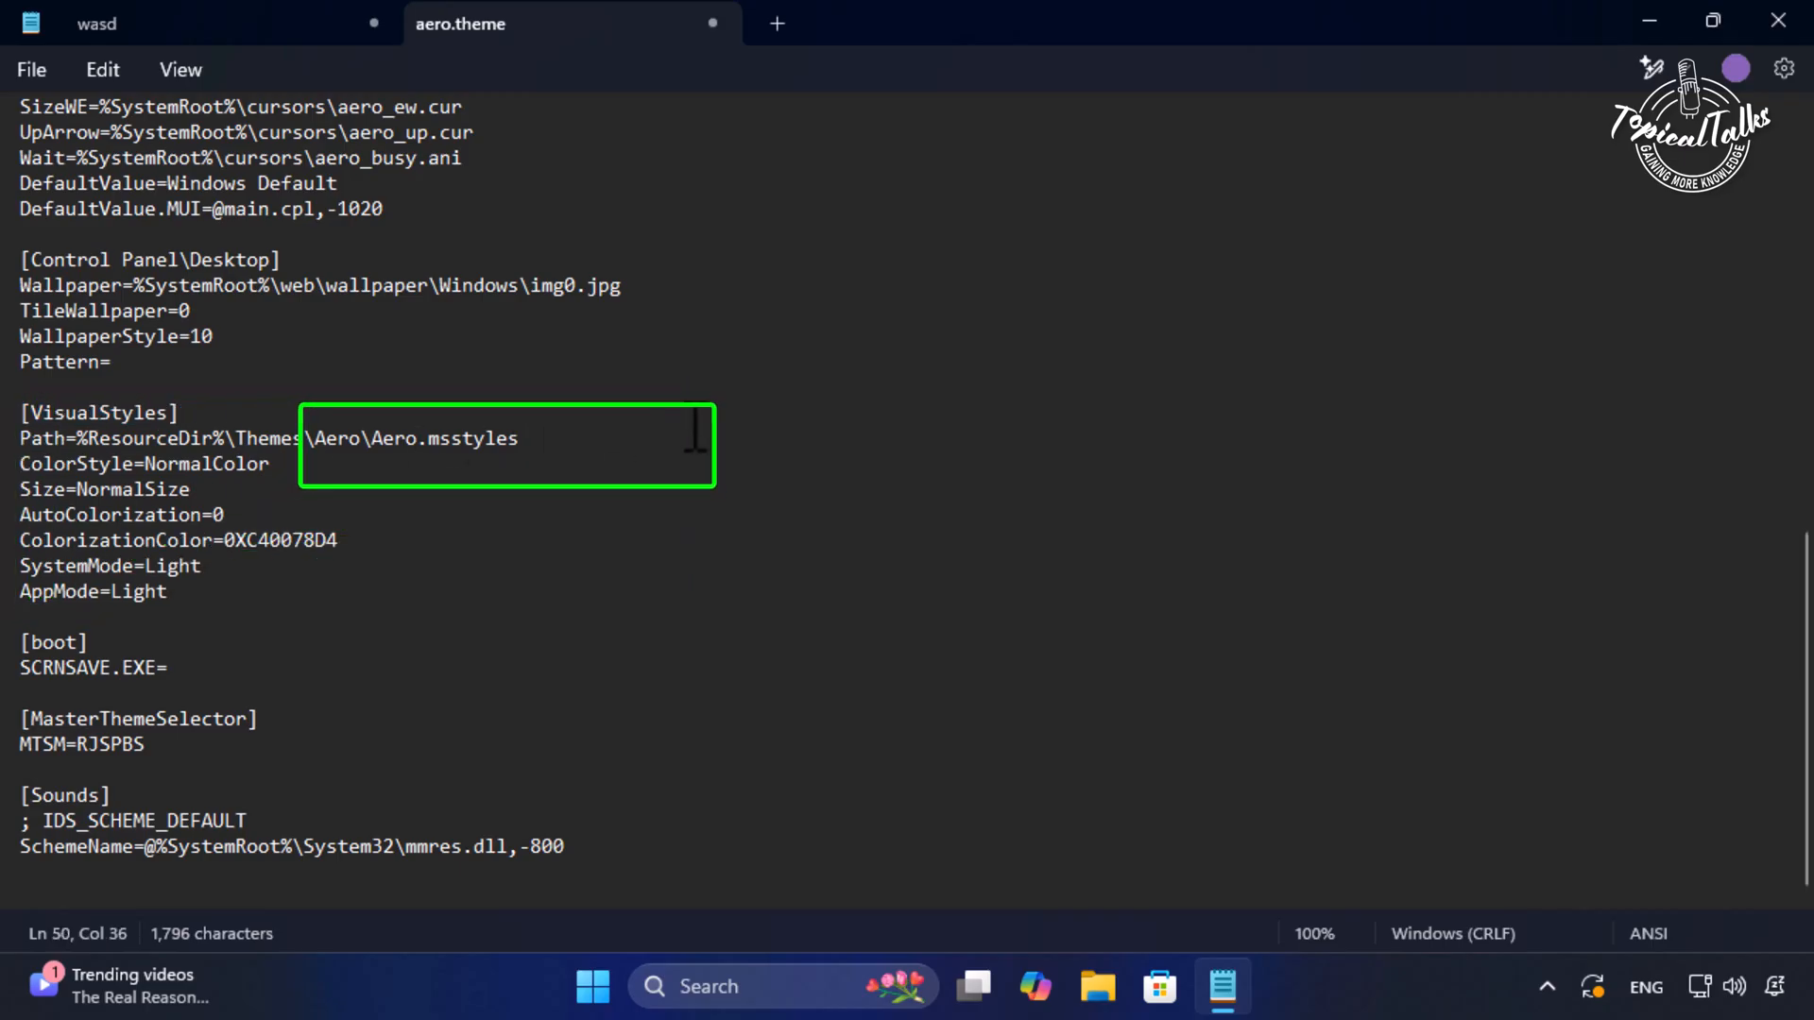
Insert 'Lite' to make the VisualStyles path AeroLite.msstyles.
type("L")
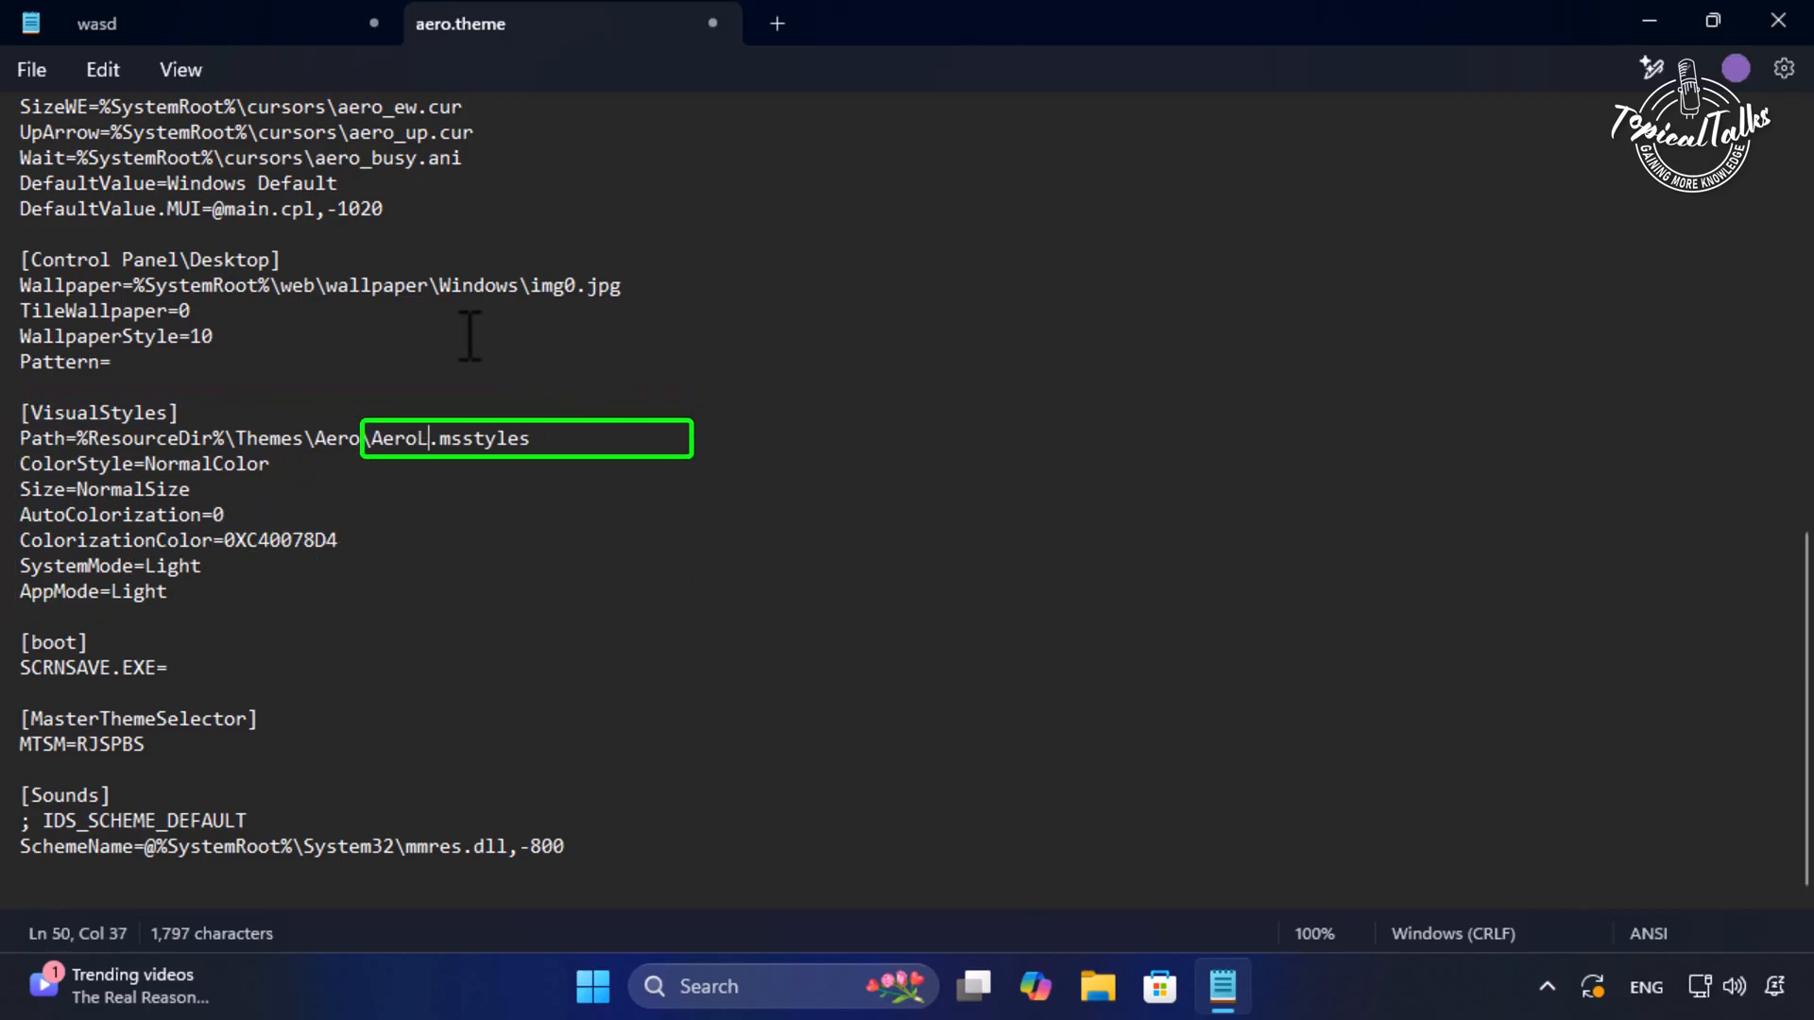
type("ite")
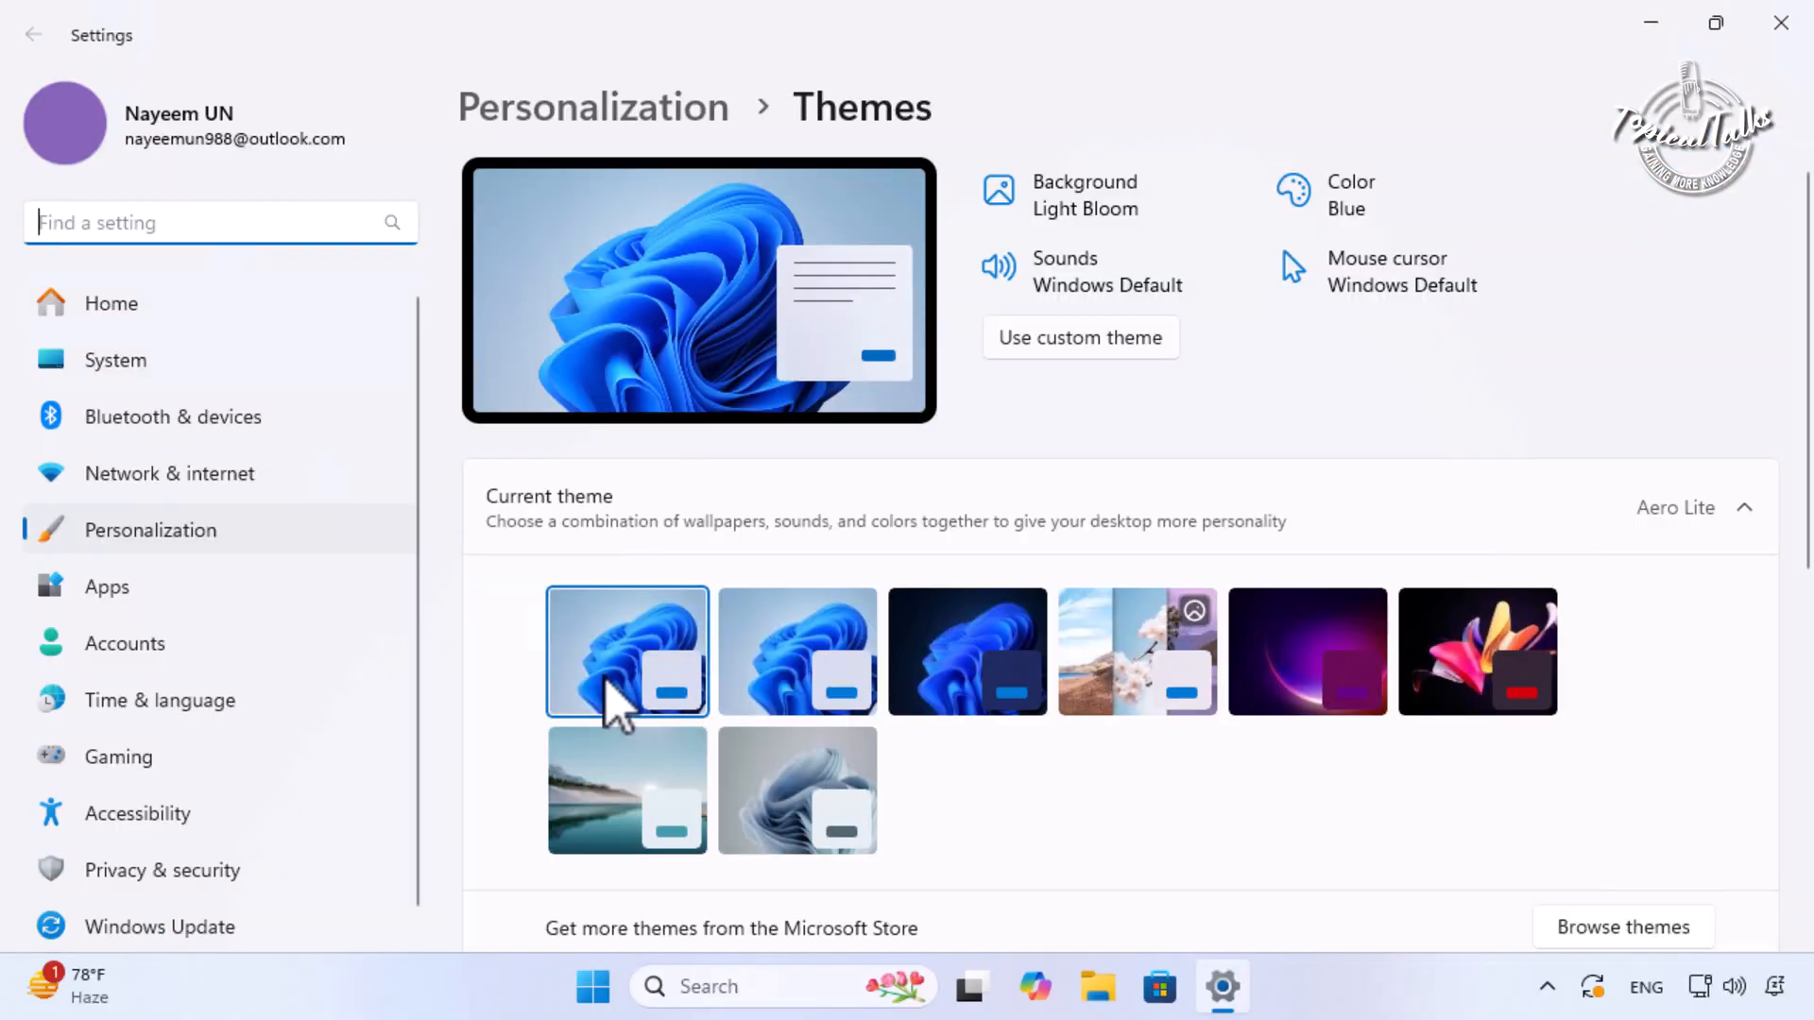
mouse_move(627, 650)
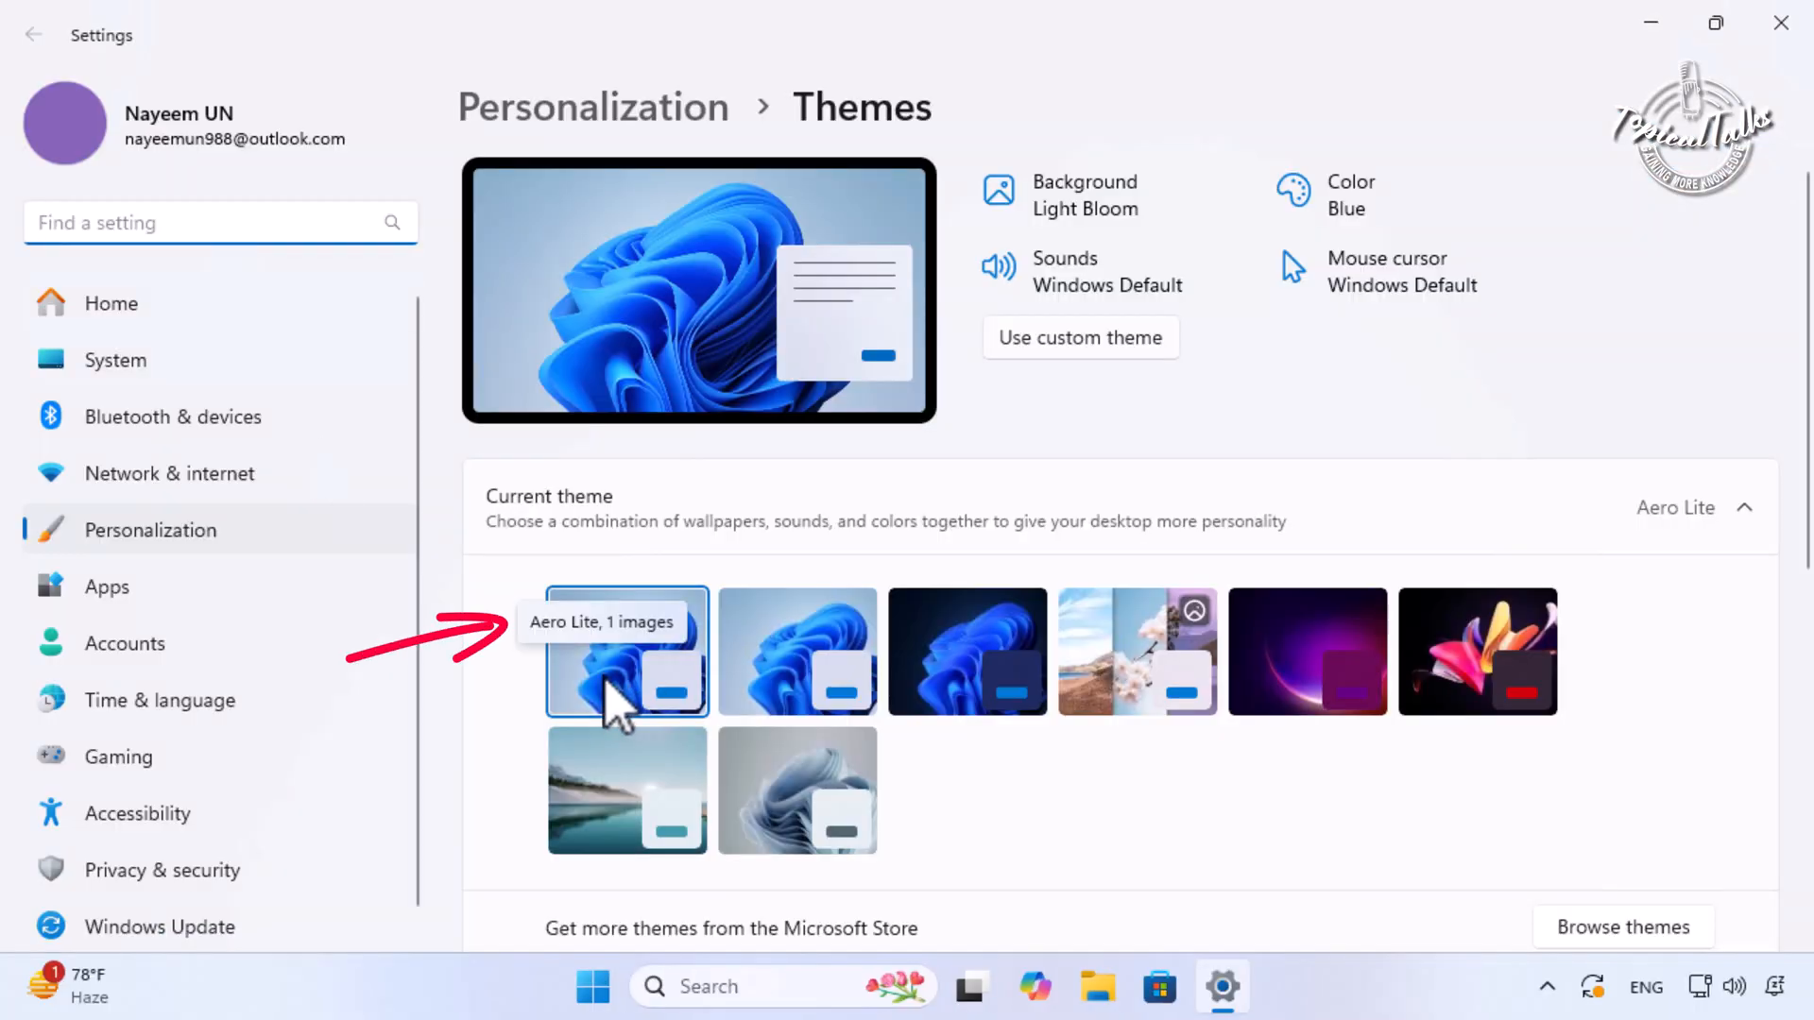